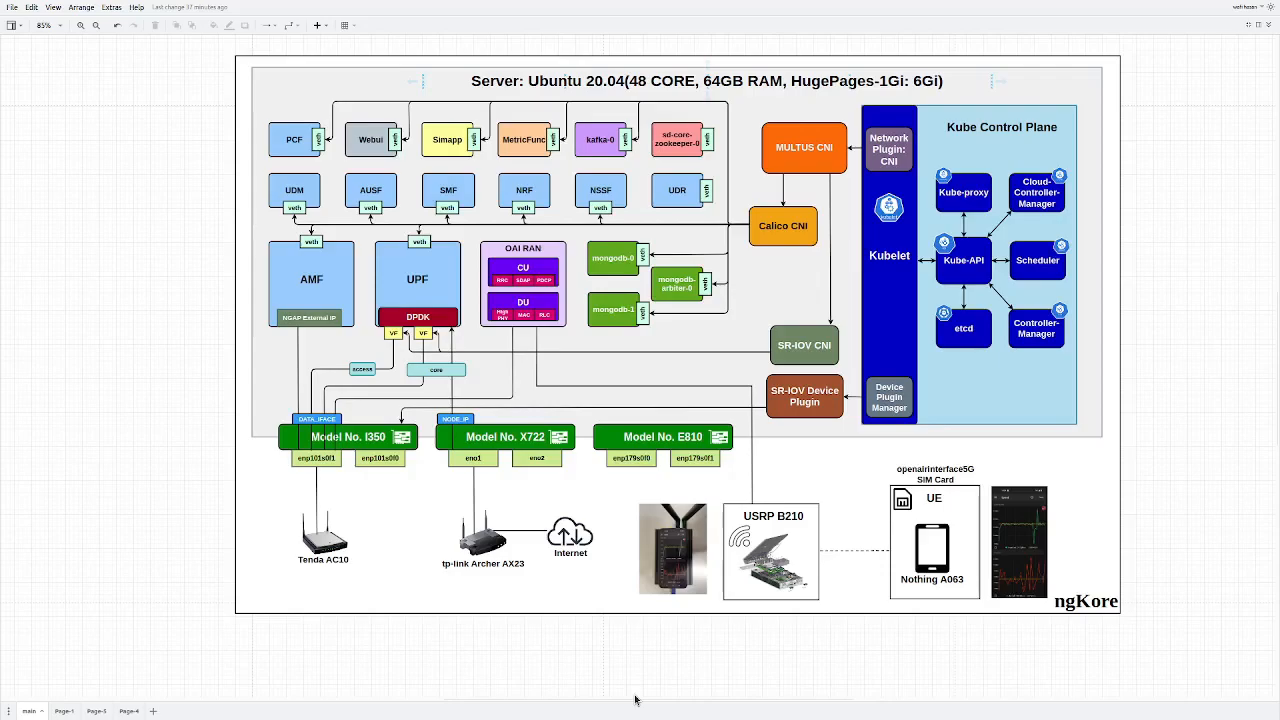
mouse_move(364, 524)
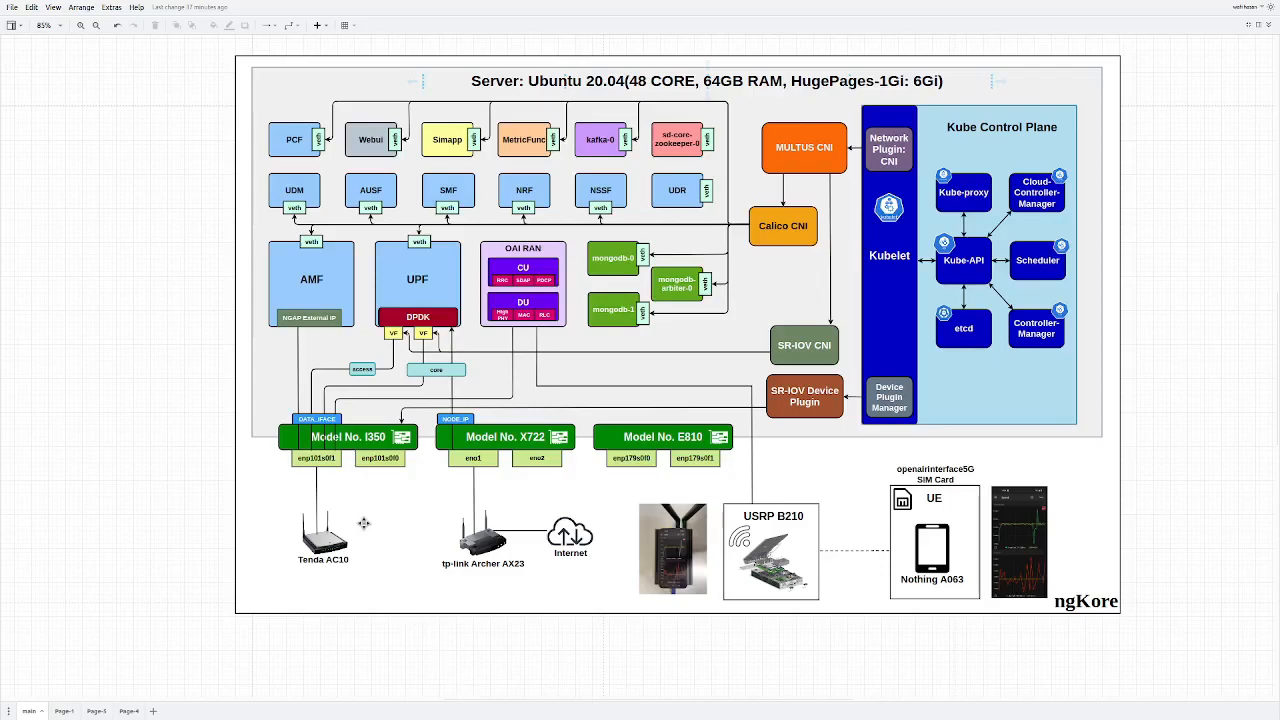
mouse_move(360, 520)
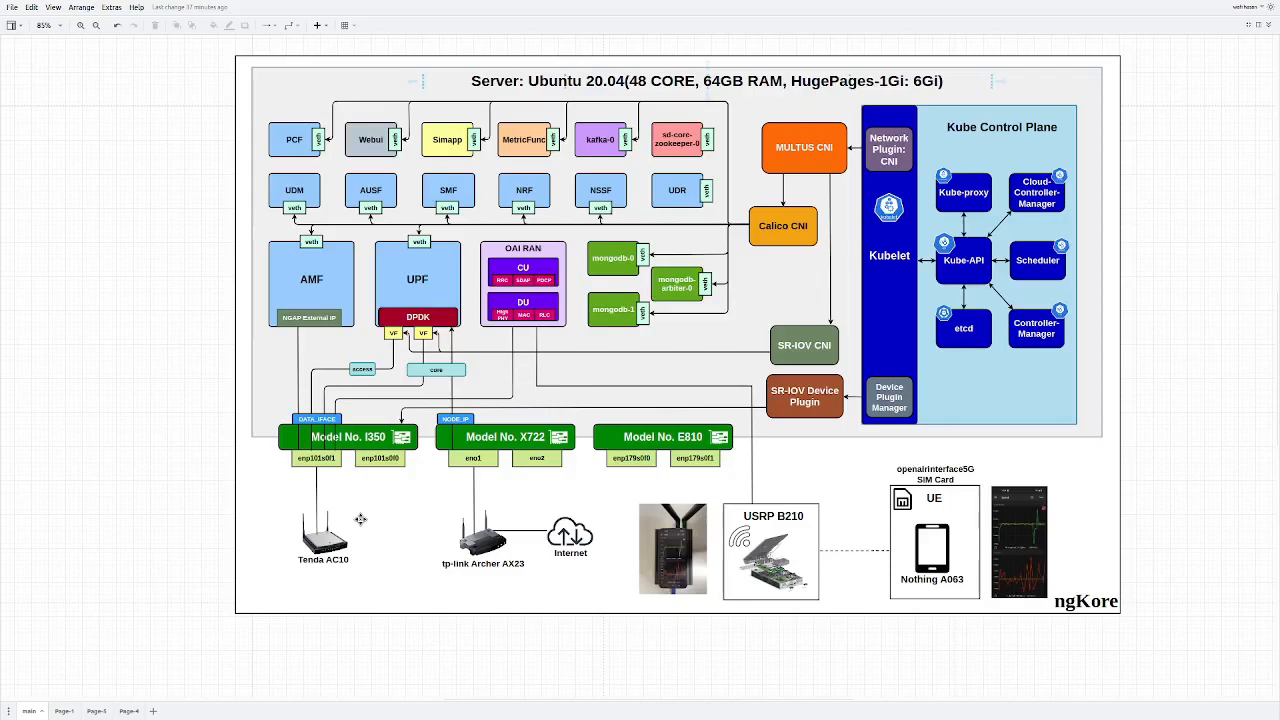
mouse_move(408, 480)
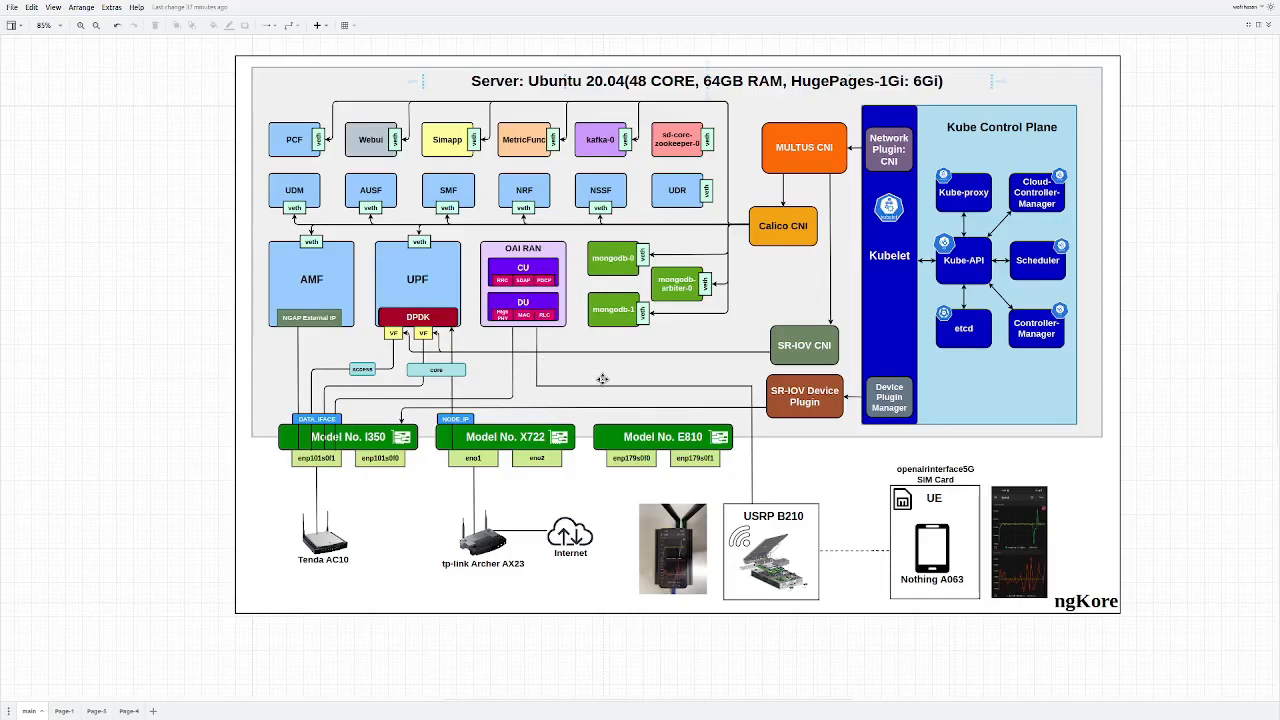
mouse_move(798, 548)
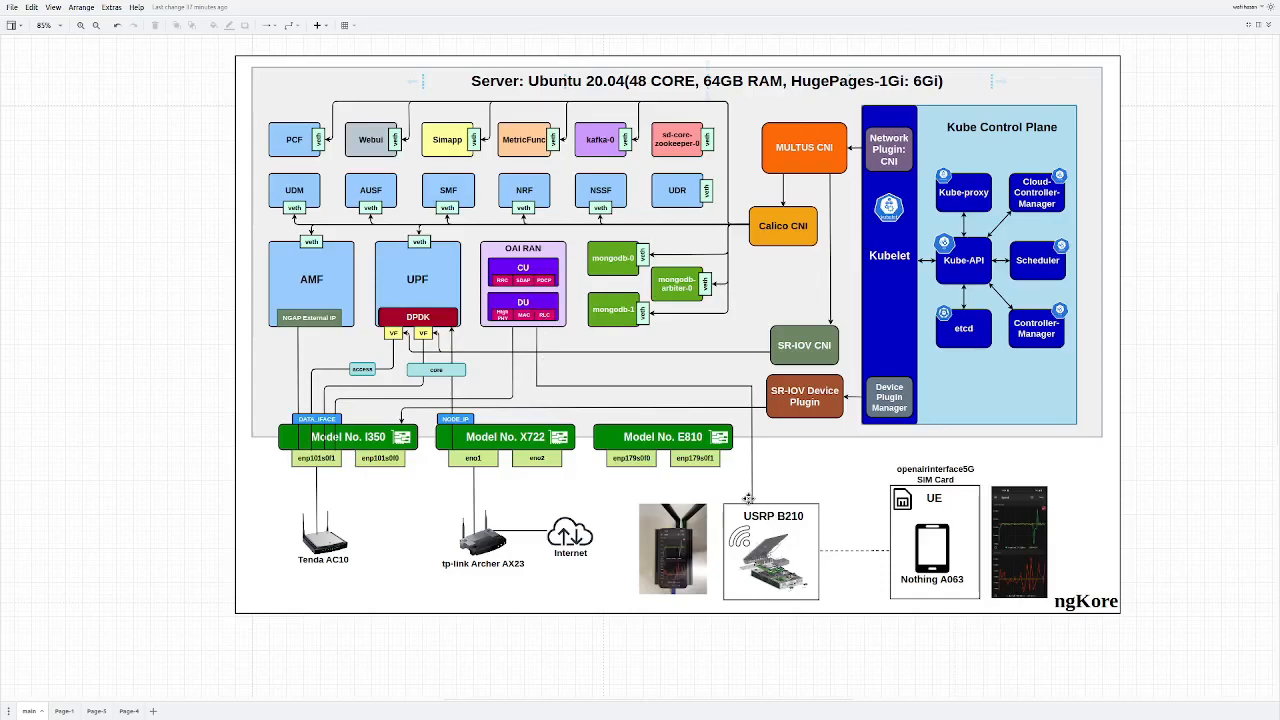
mouse_move(704, 482)
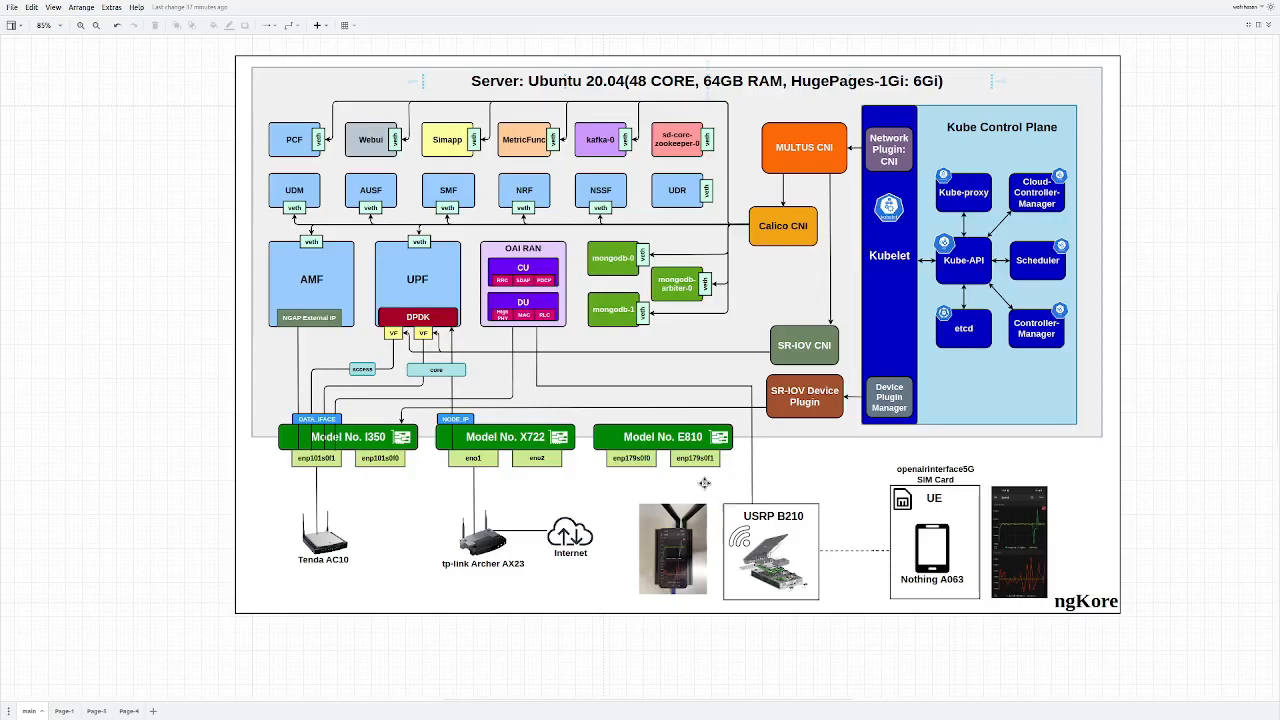
mouse_move(464, 368)
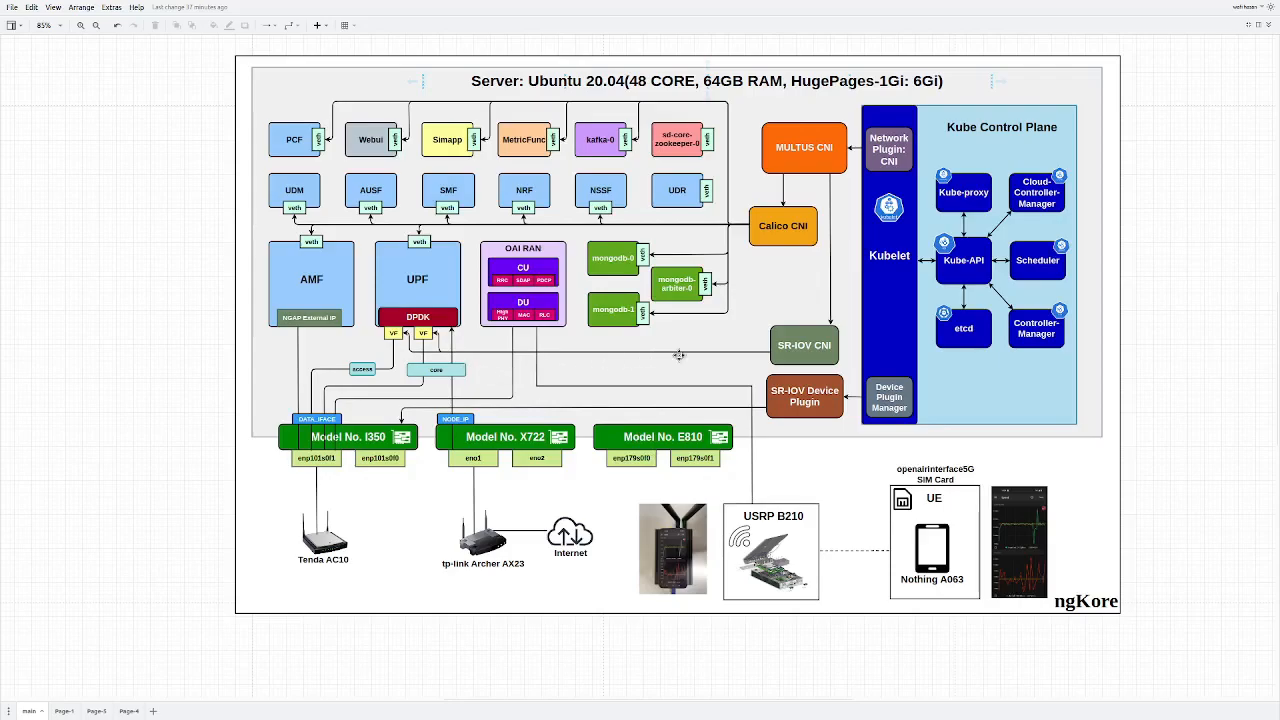
mouse_move(434, 348)
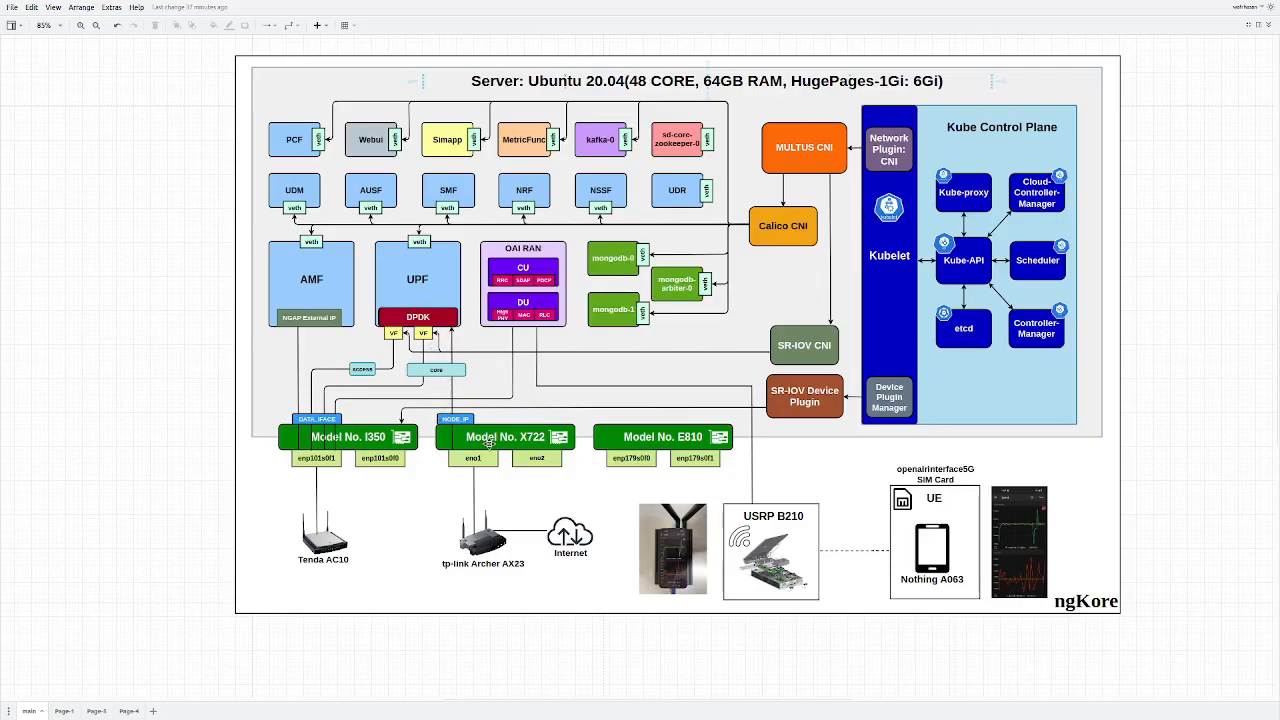
mouse_move(388, 392)
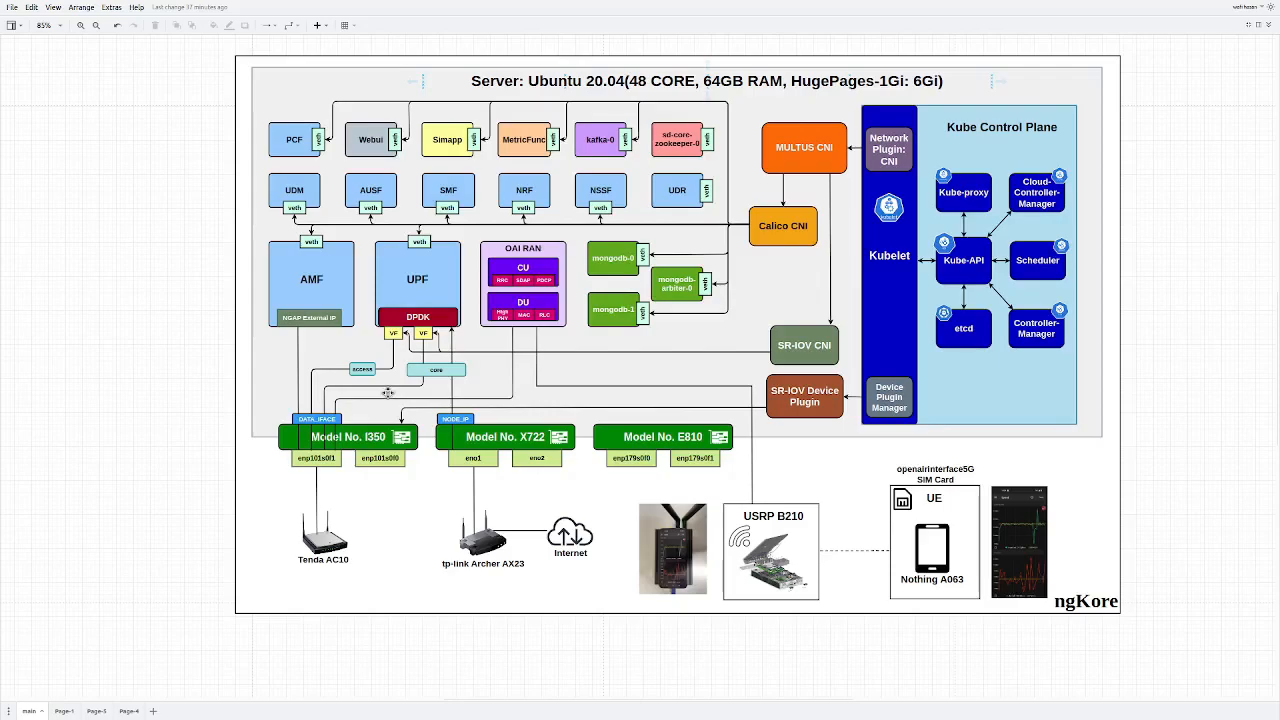
mouse_move(316, 366)
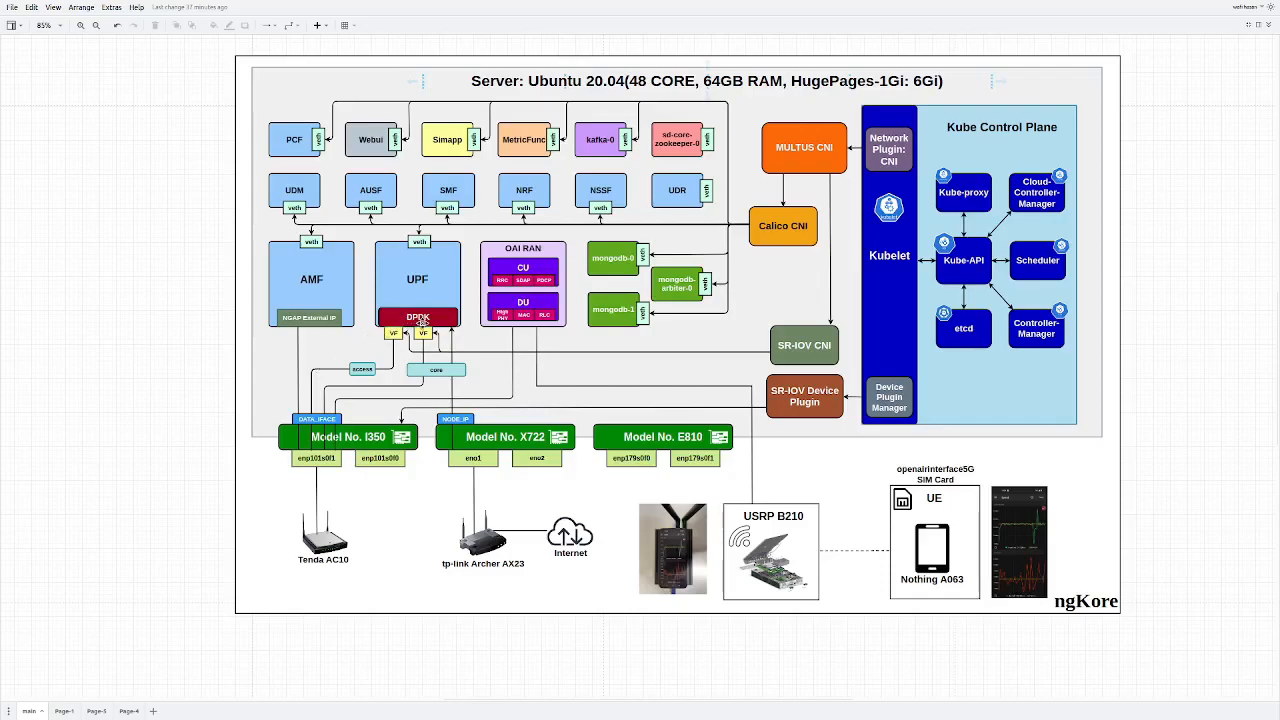
mouse_move(380, 548)
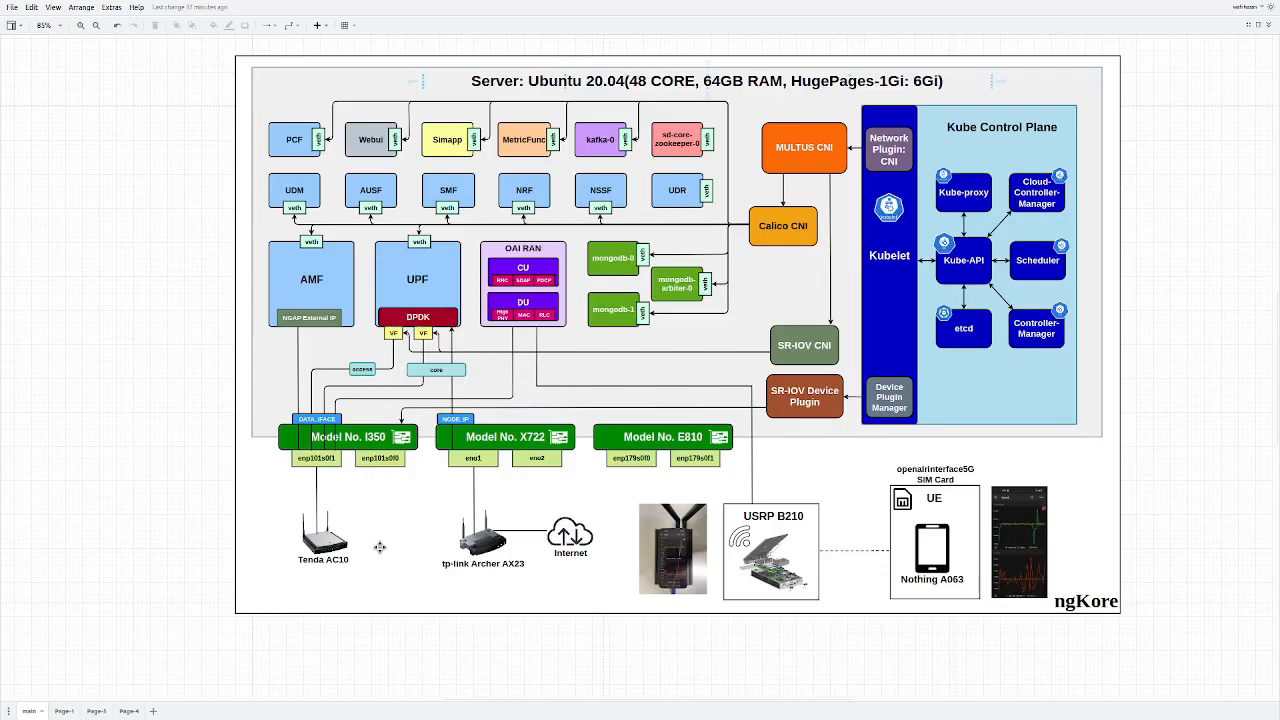
mouse_move(380, 548)
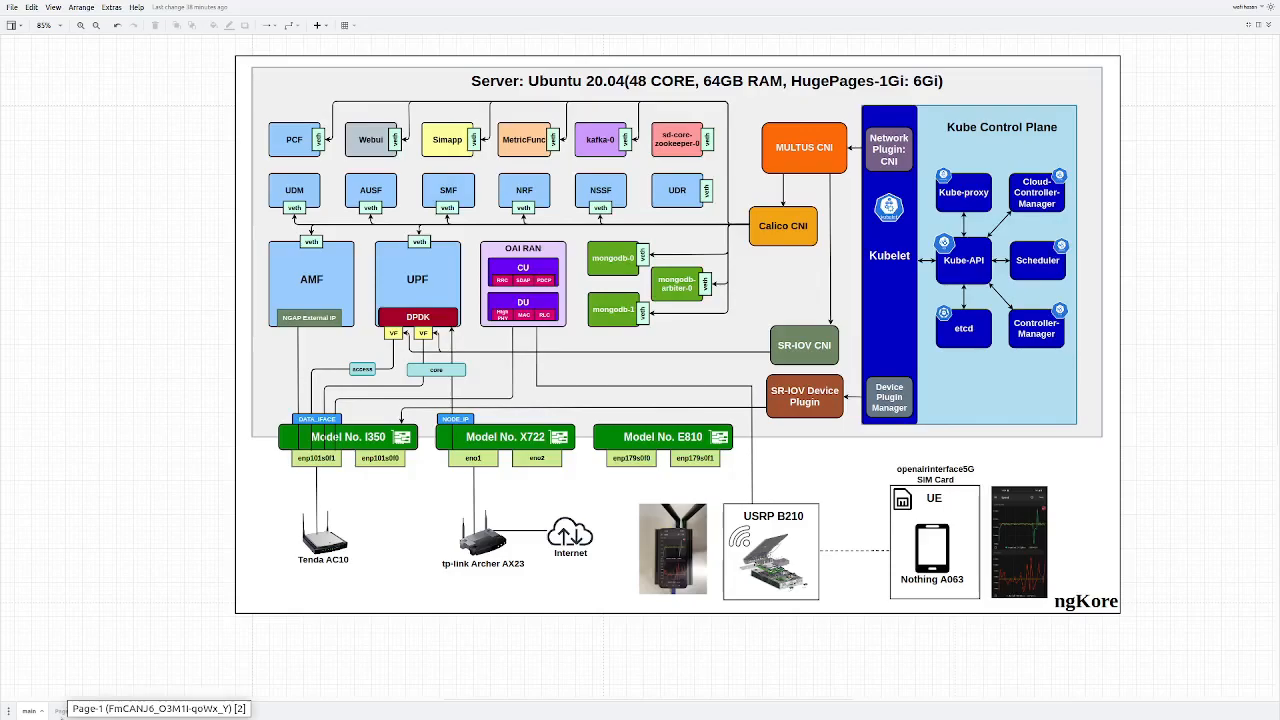
mouse_move(196, 584)
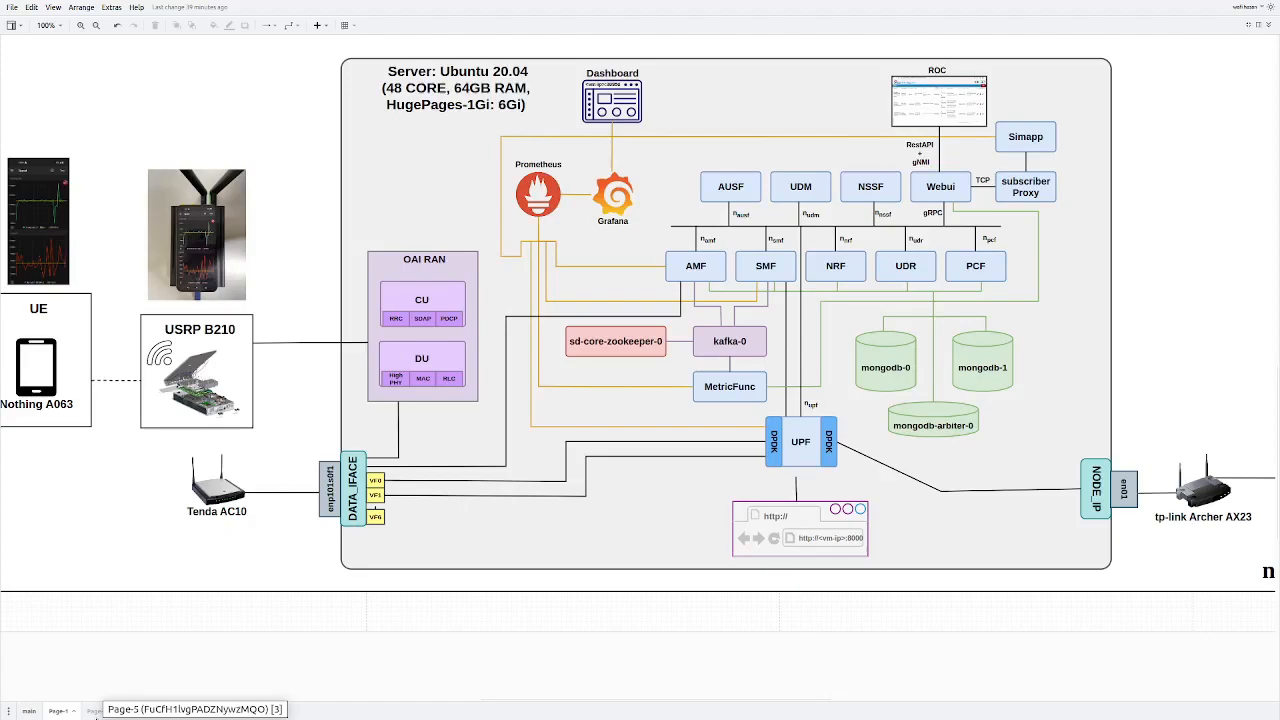
mouse_move(348, 432)
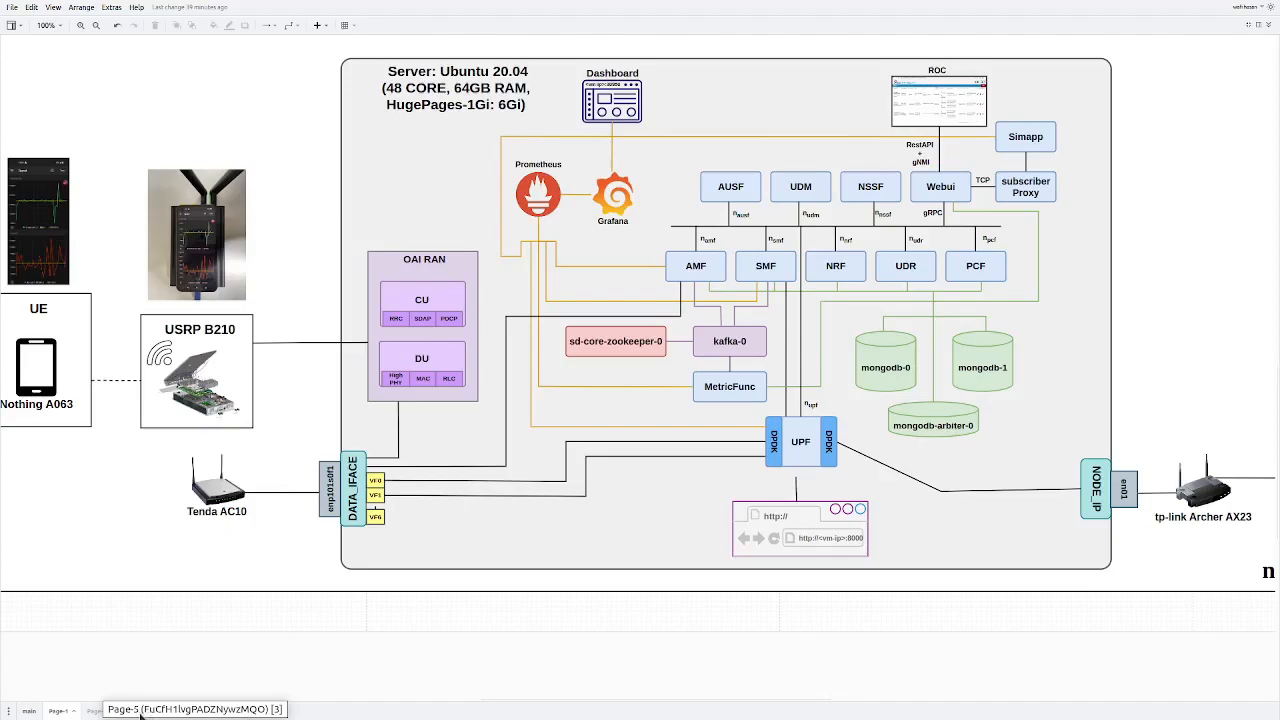
Step: Switch to the diagram page showing the UPF internals
left_click(90, 710)
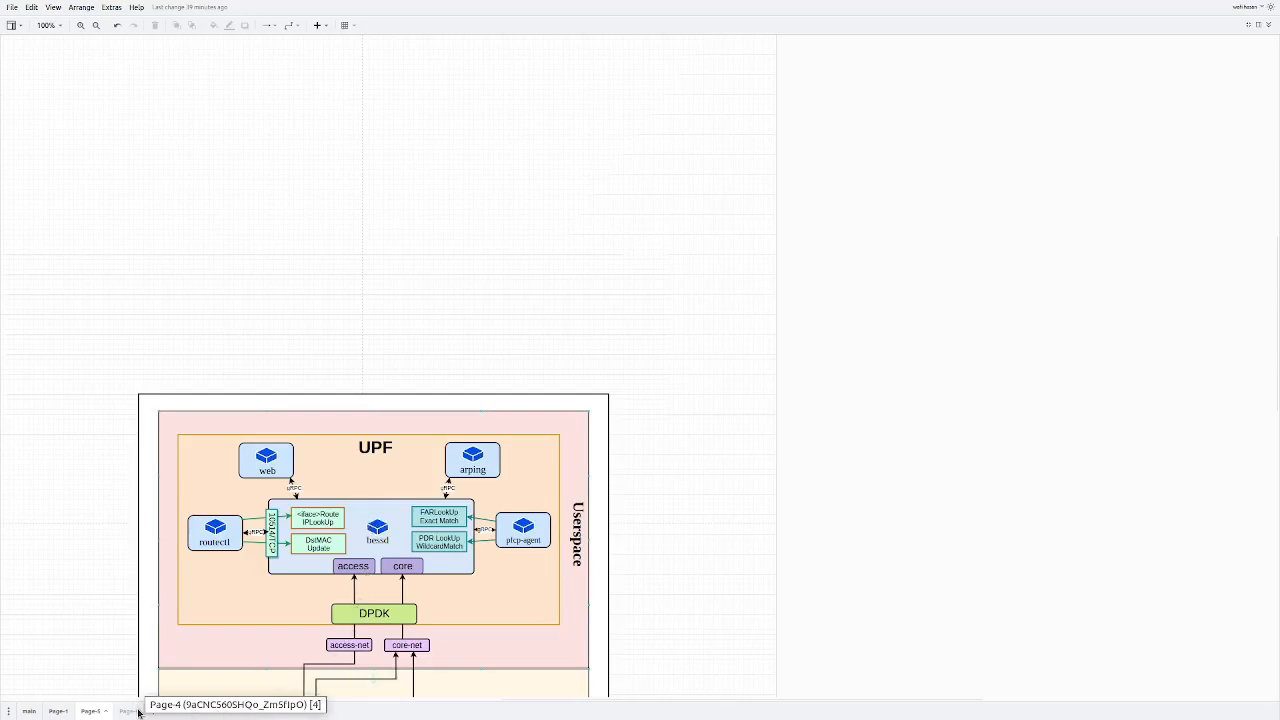
mouse_move(336, 490)
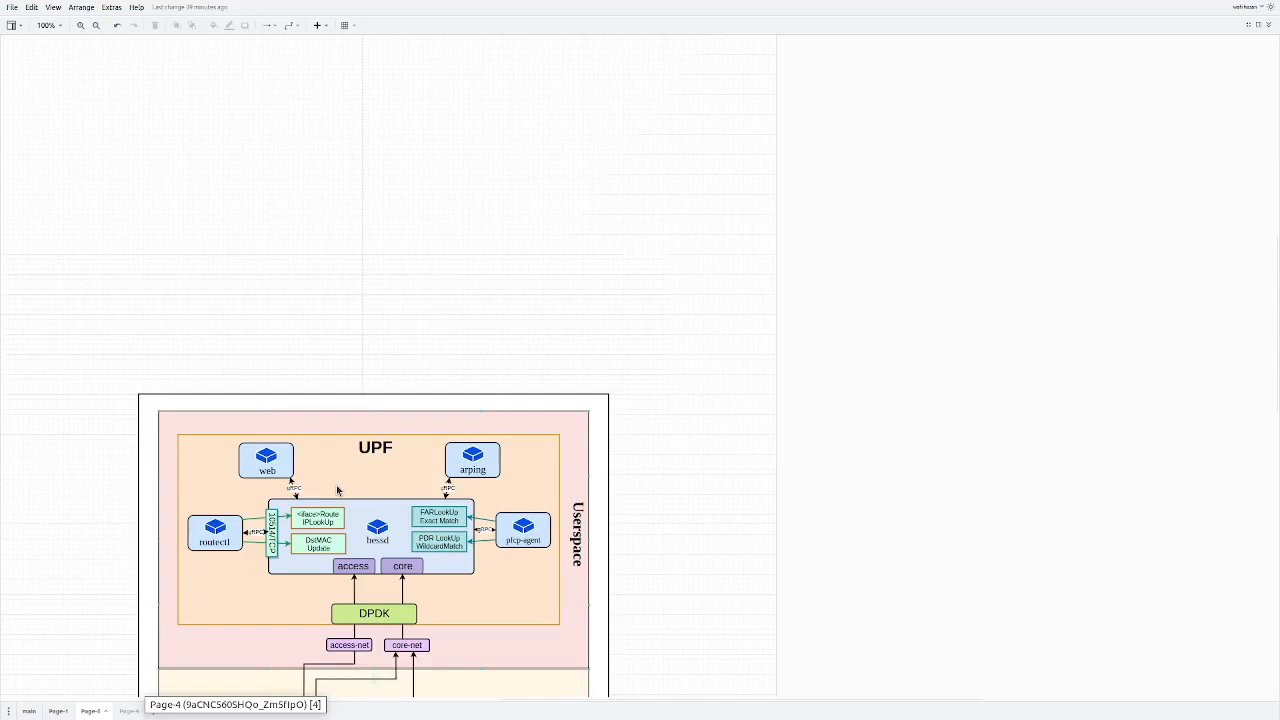
mouse_move(324, 544)
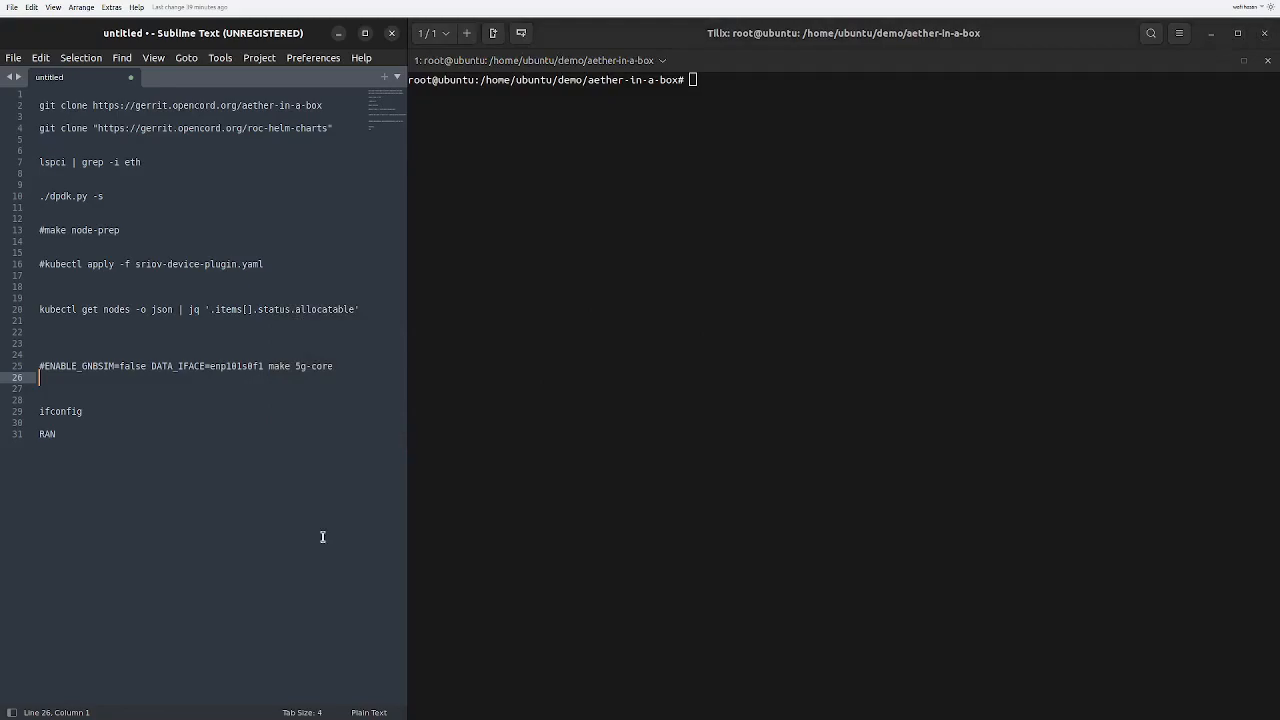
mouse_move(700, 158)
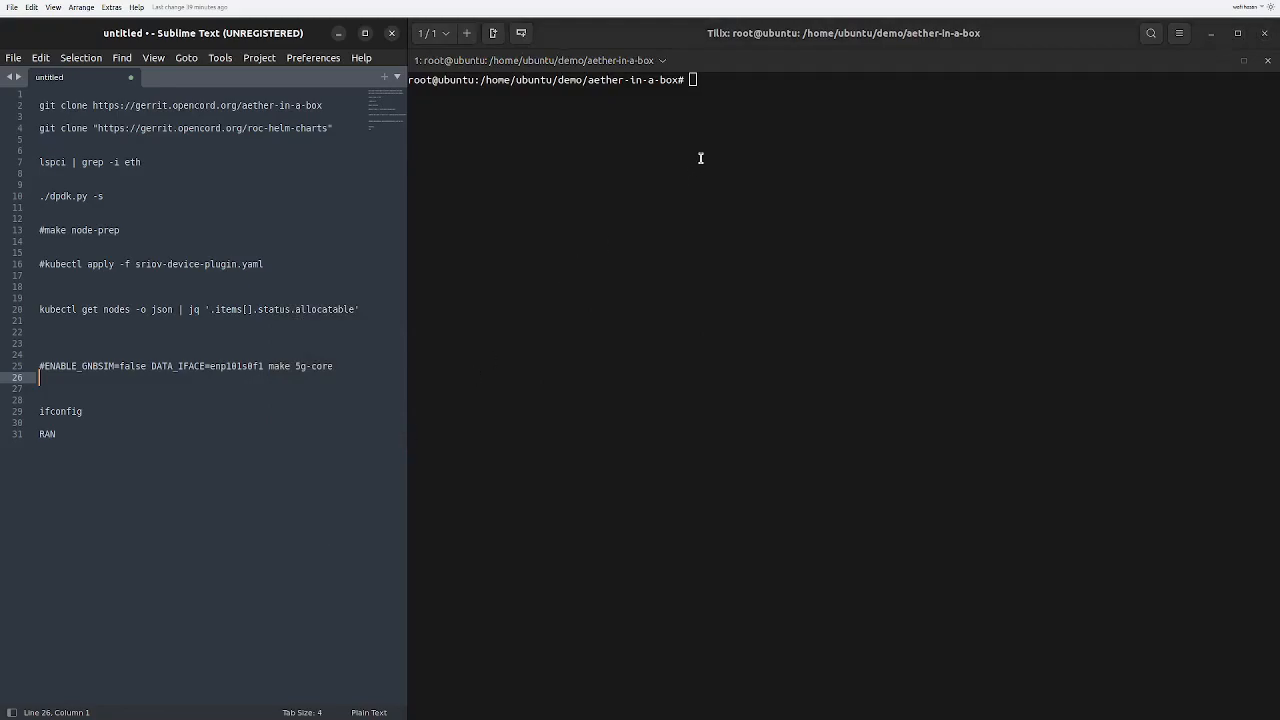
Step: Refresh the shell to a clean prompt line in the terminal, cancelling any pending input
key("Return")
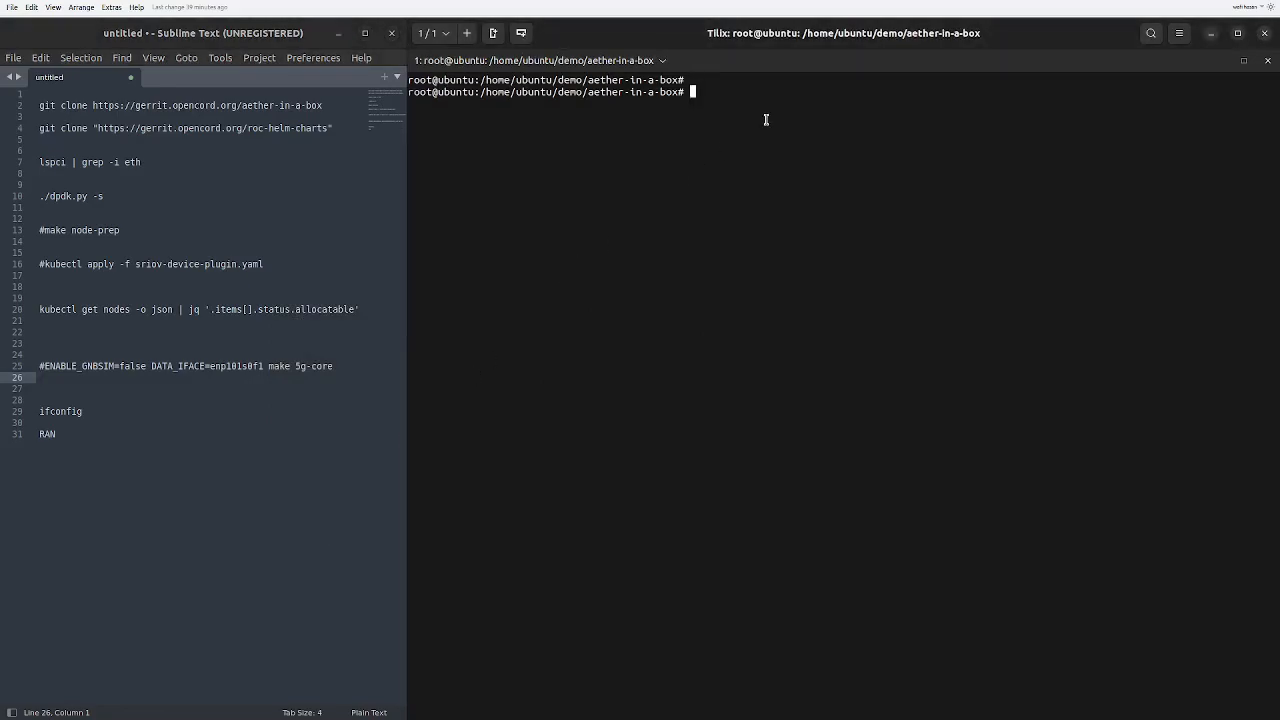
key("Return")
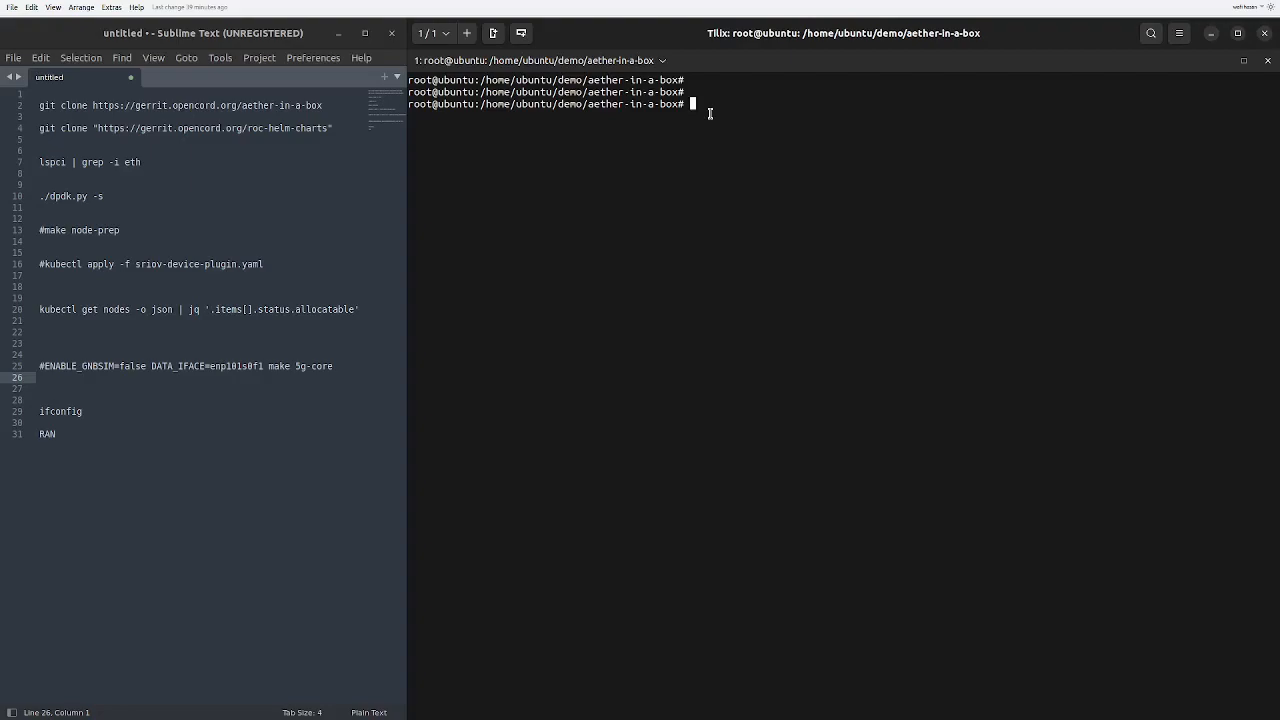
key("Return")
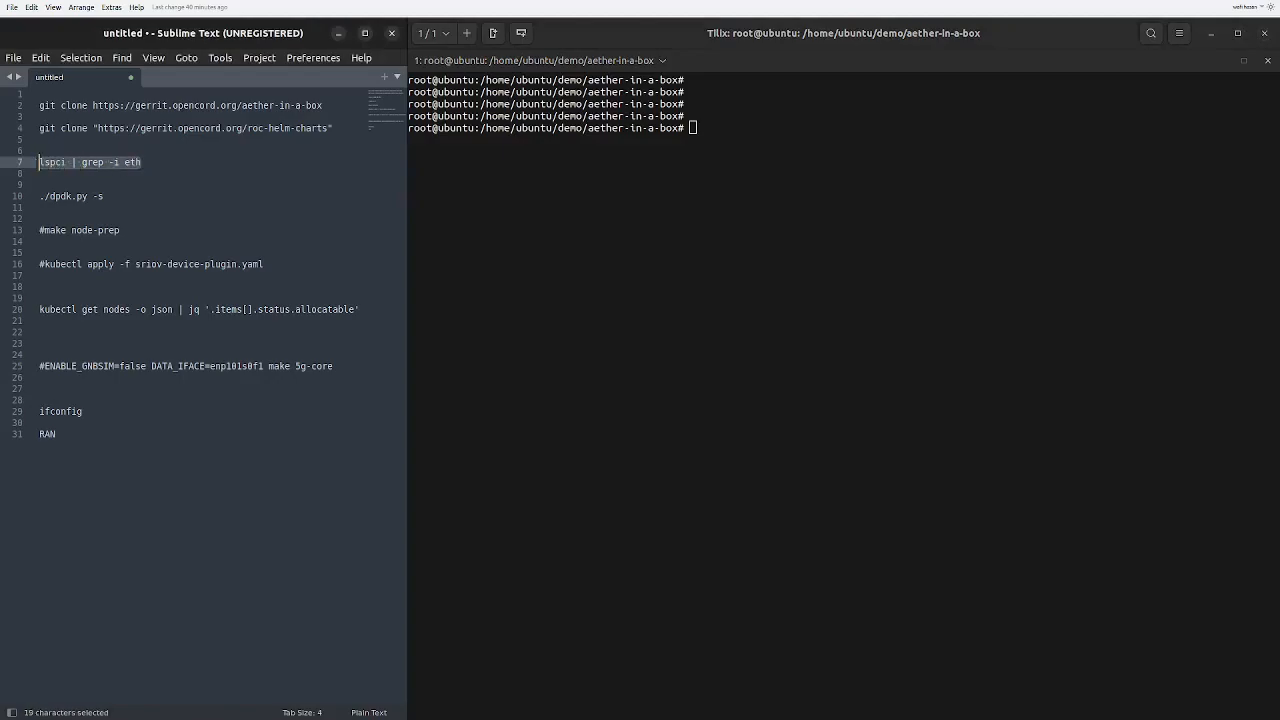
key("ctrl+c")
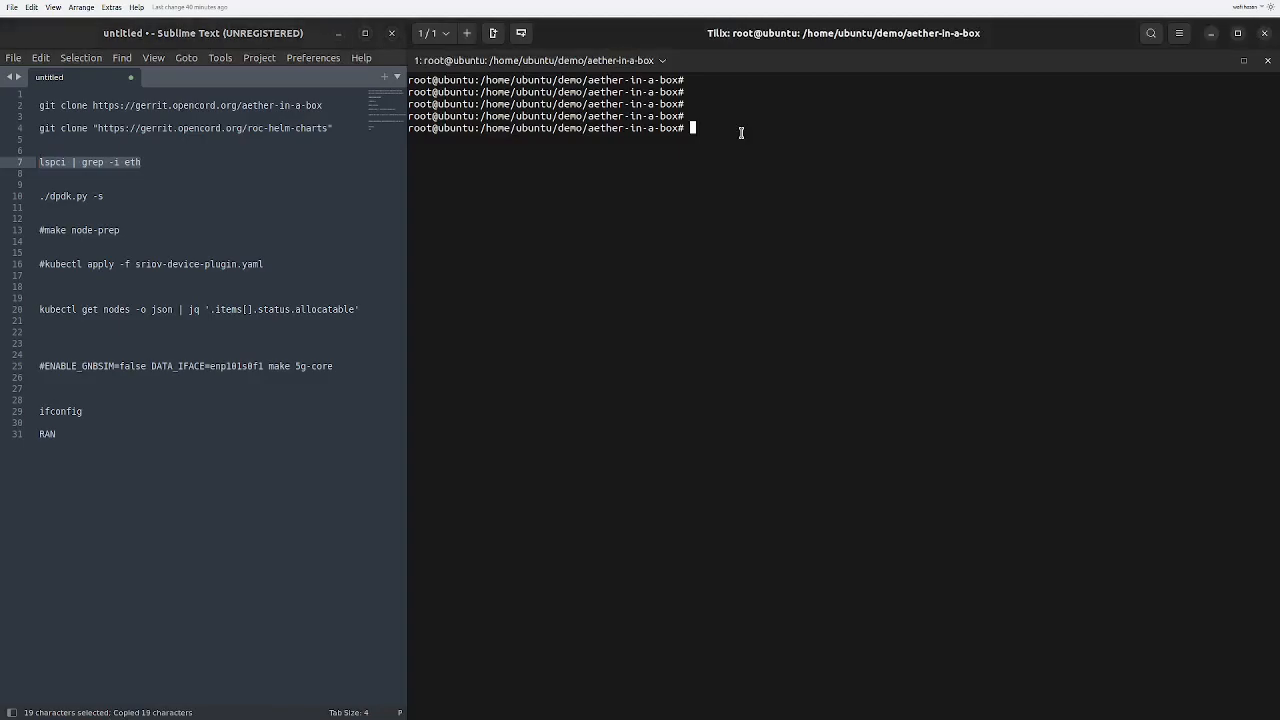
key("Return")
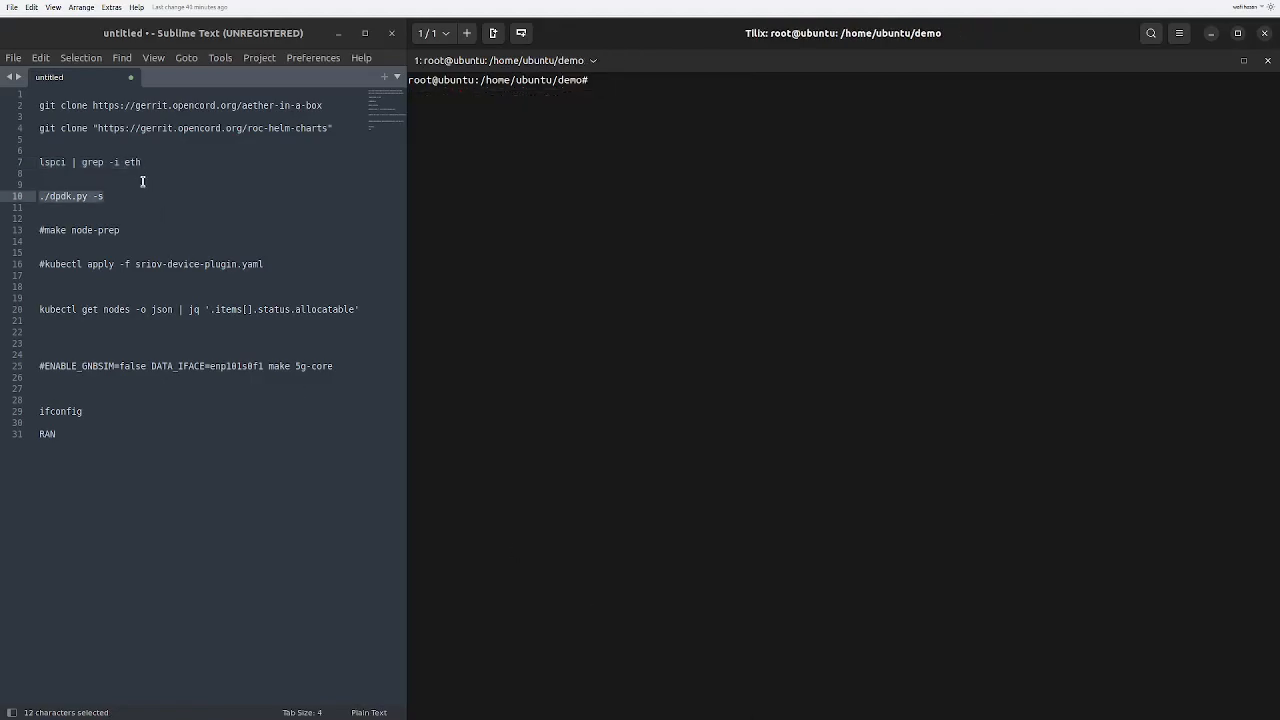
Step: Return to the terminal and change into the aether-in-a-box folder after the DPDK status listing
left_click(654, 88)
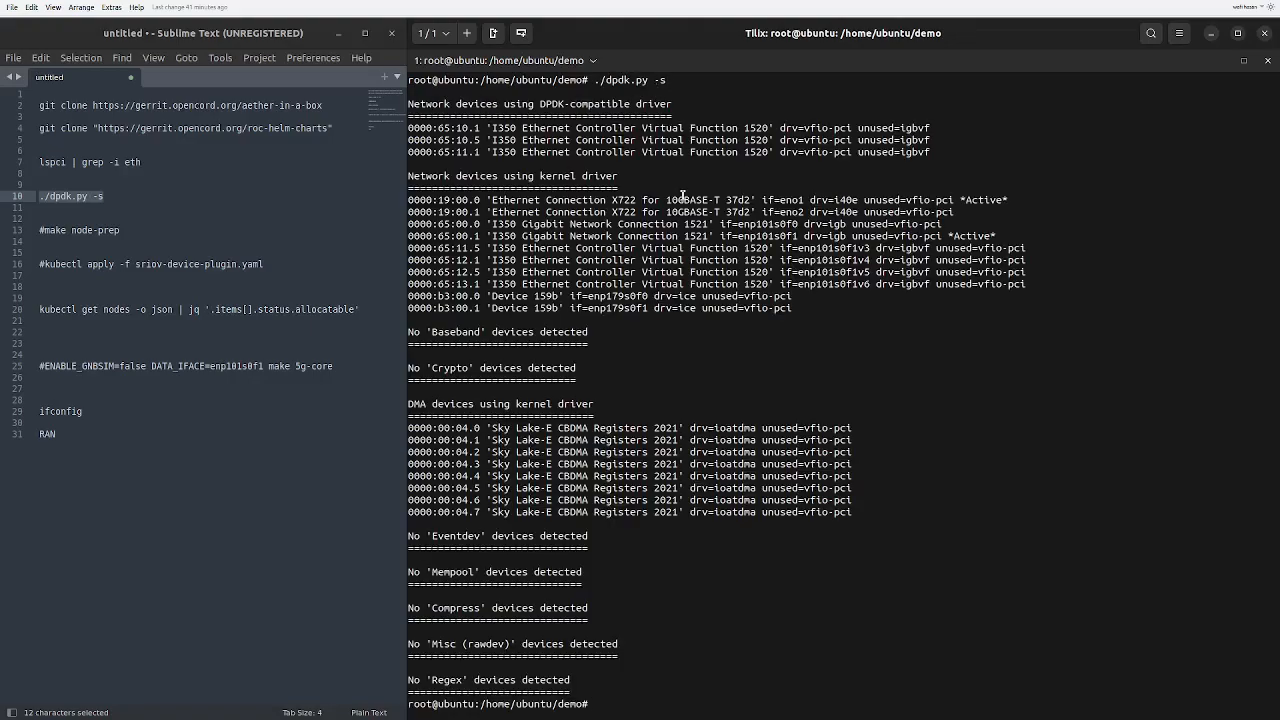
mouse_move(816, 172)
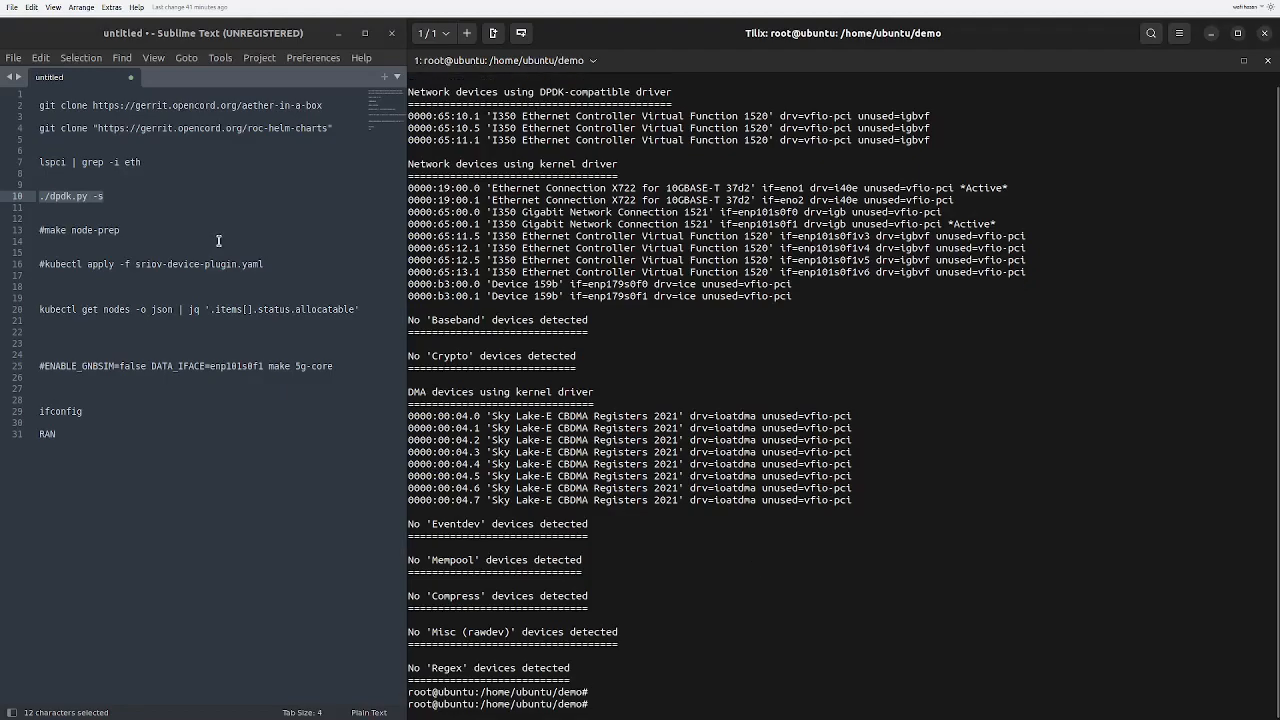
type("cd a")
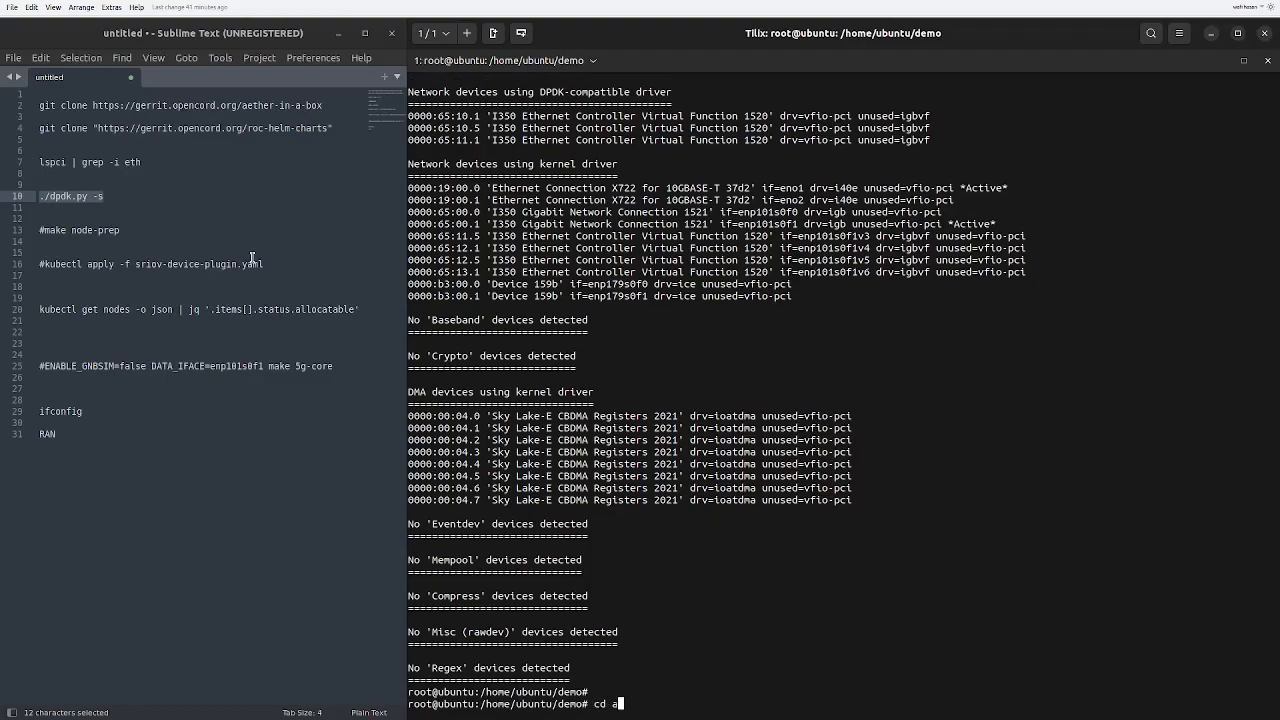
key("Return")
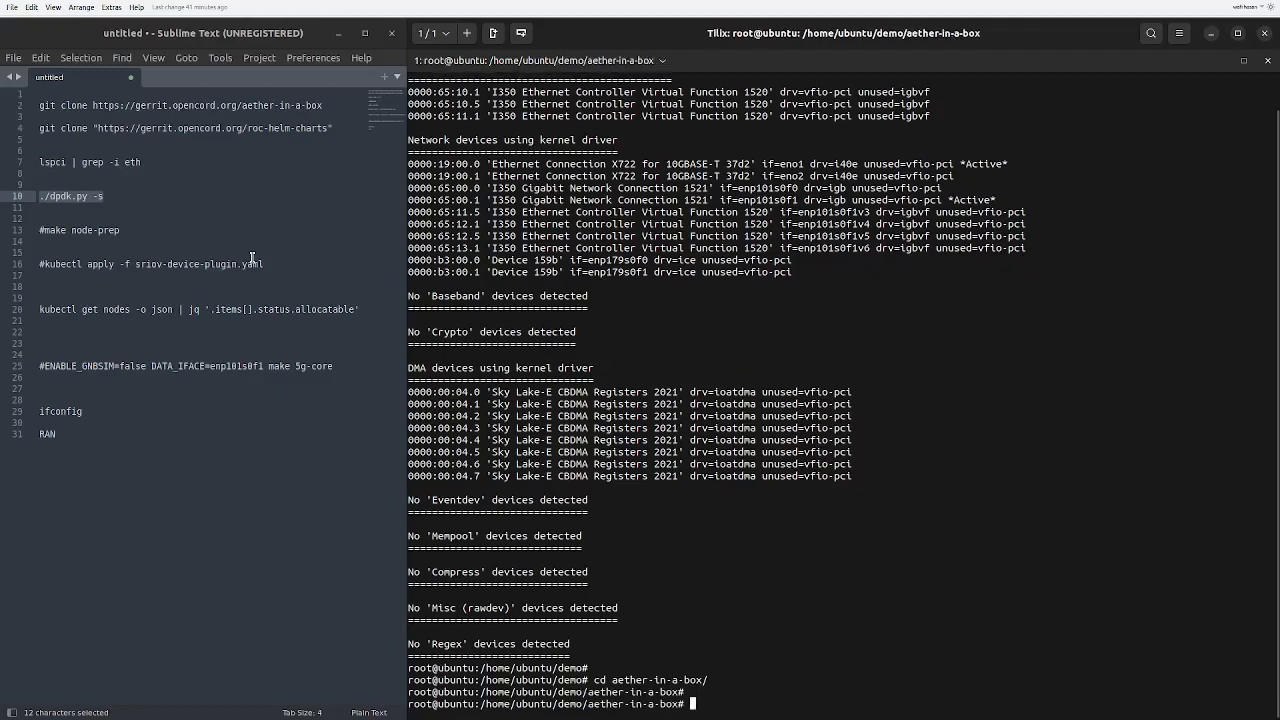
scroll("up", 3)
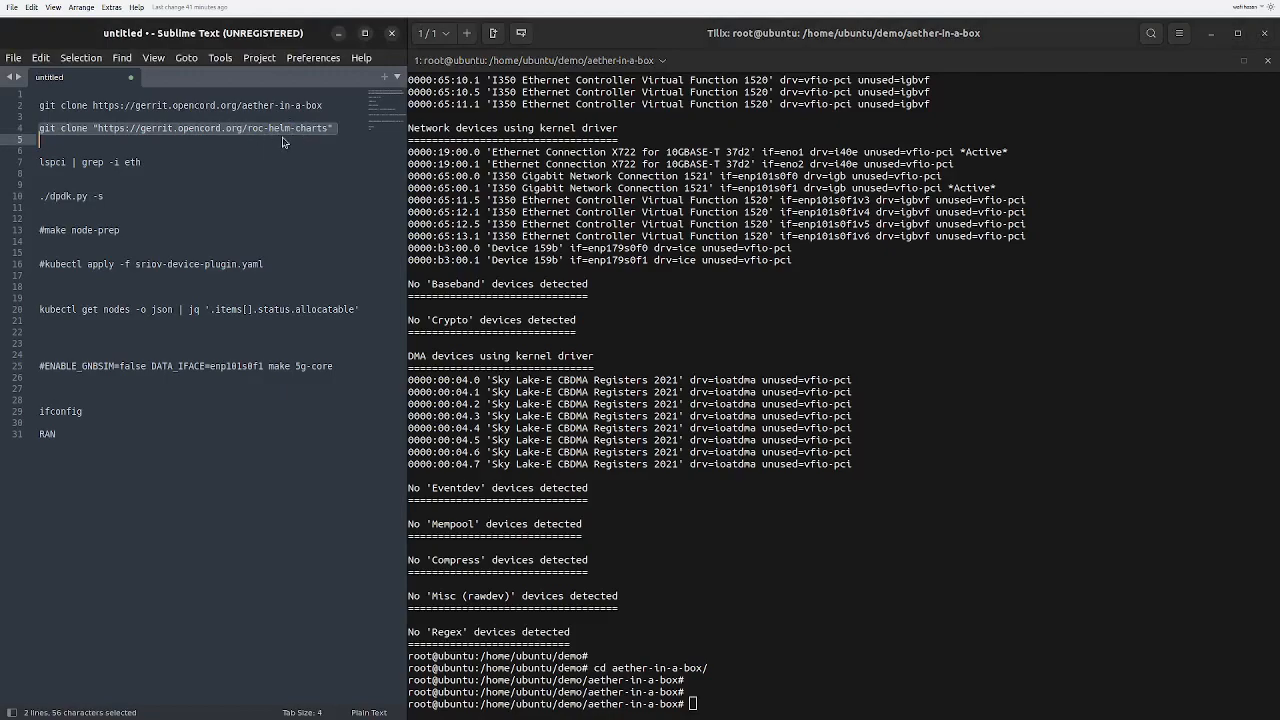
mouse_move(180, 224)
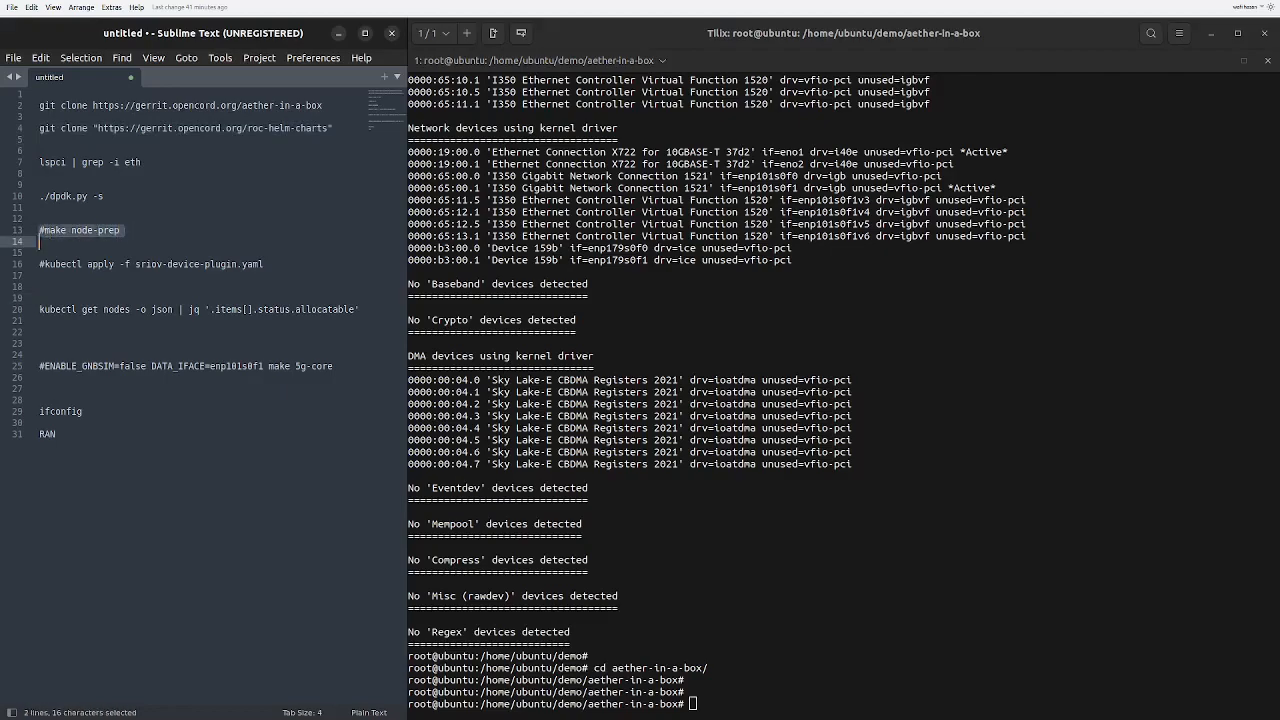
key("ctrl+c")
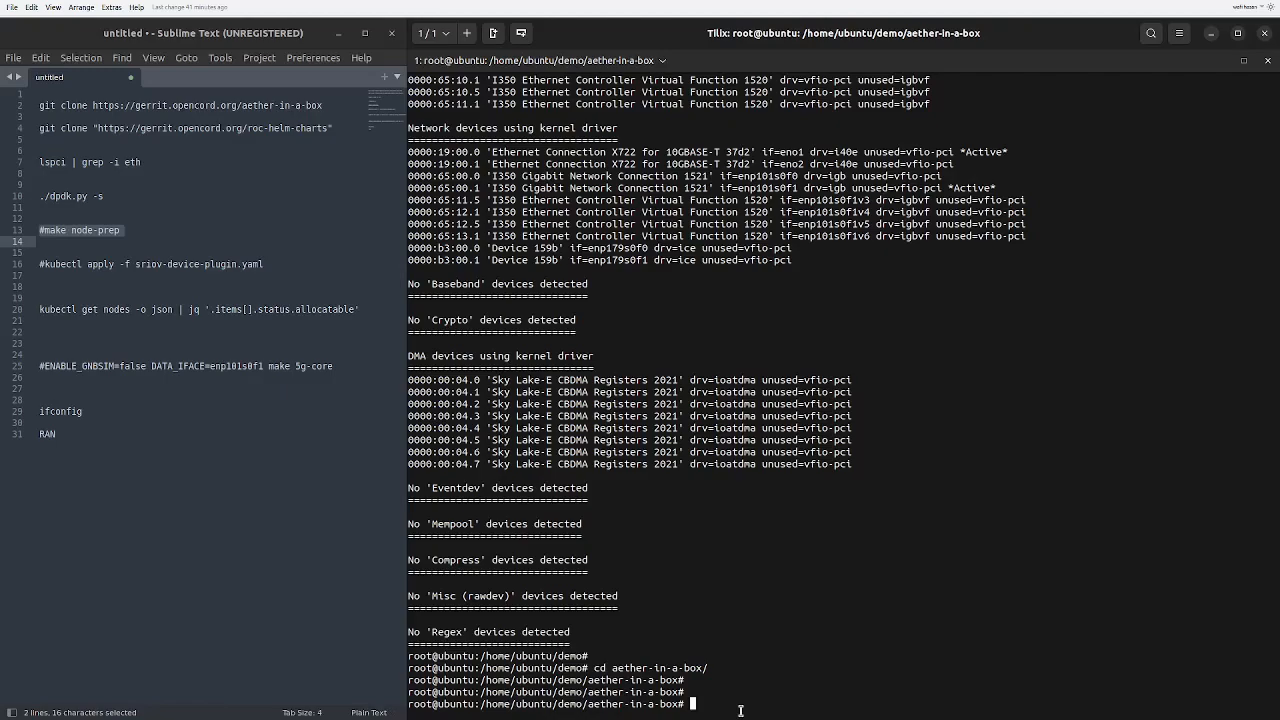
Step: Review sd-core-5g-values.yaml in nano, scrolling down to the subscribers and device groups
type("nano")
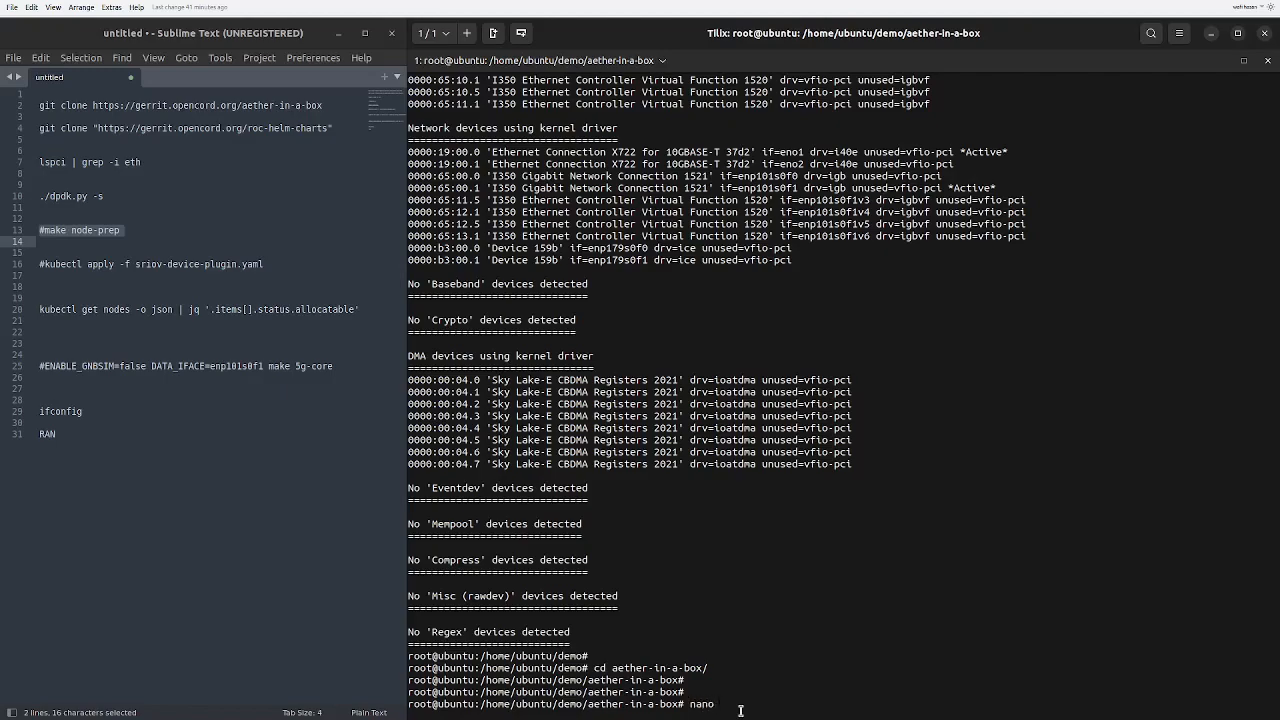
type("sd-core-")
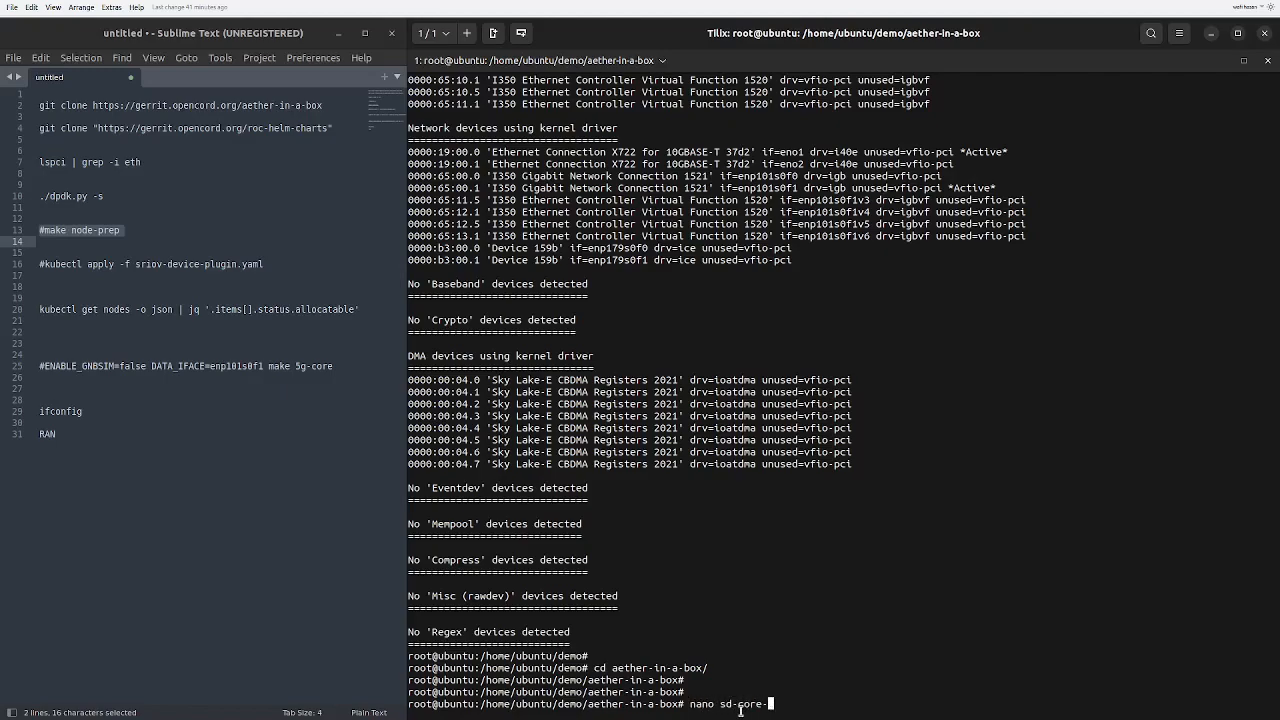
type("5g-values.yaml")
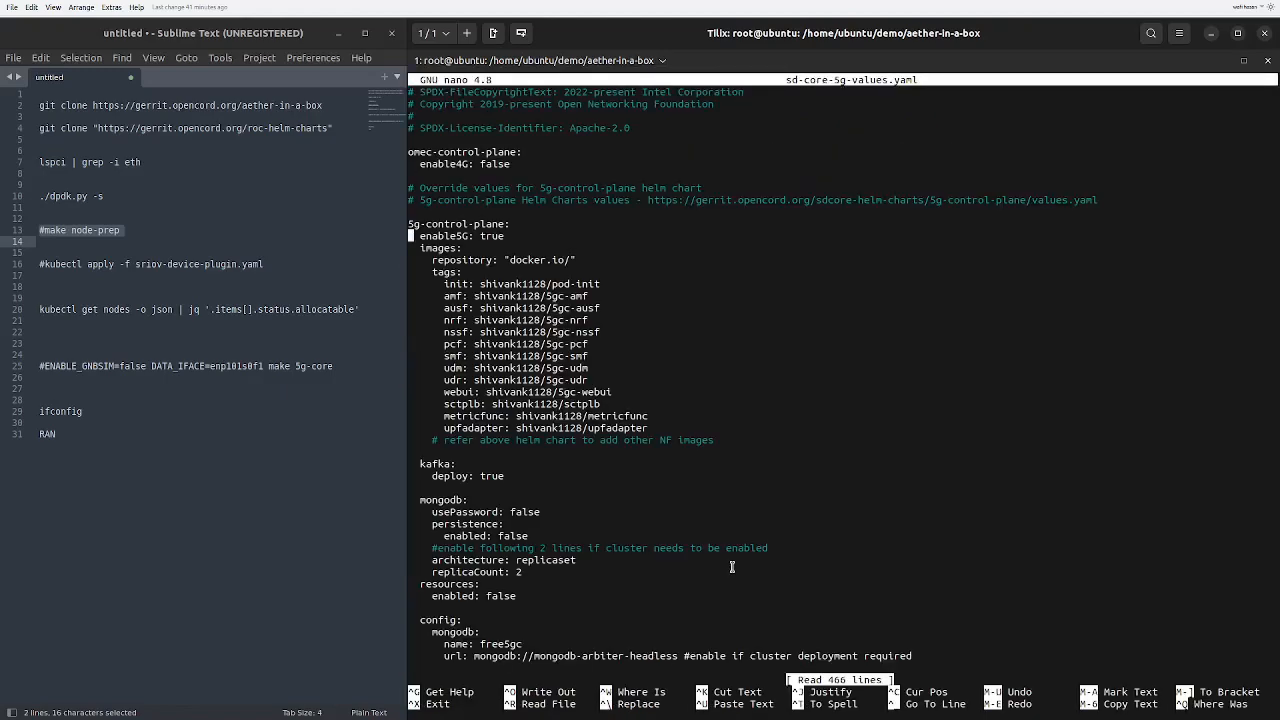
scroll("down", 3)
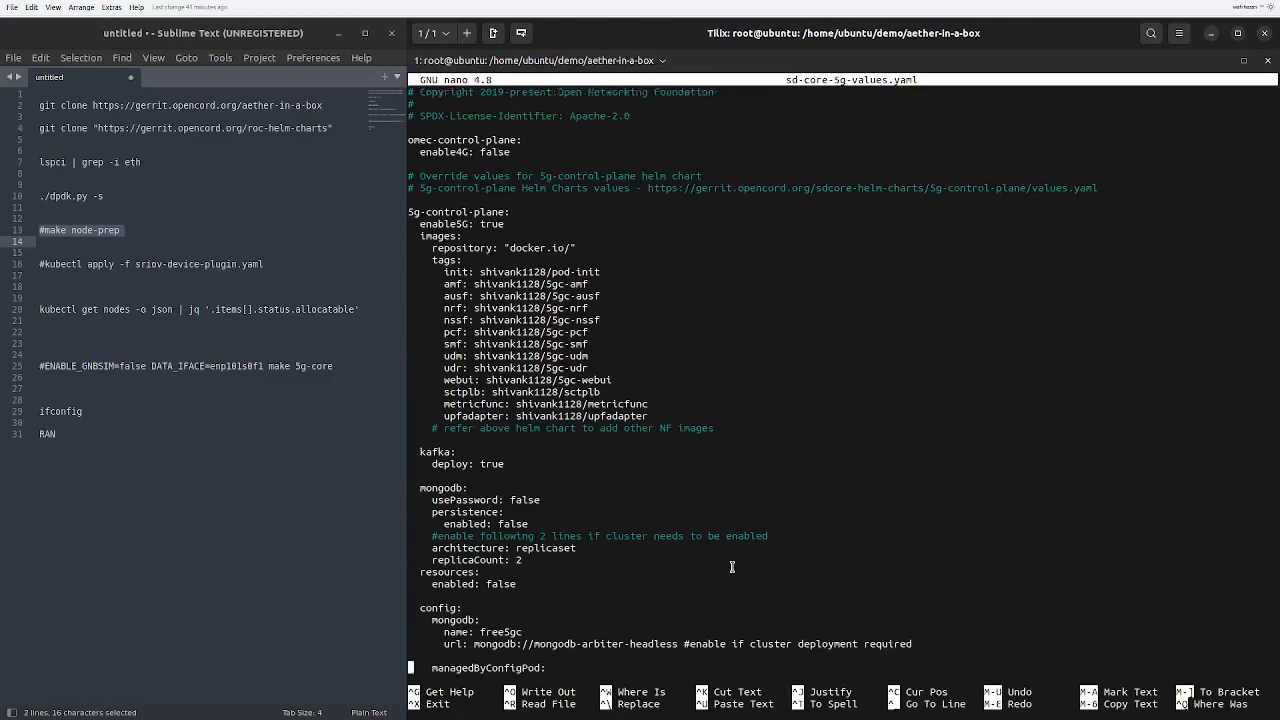
scroll("down", 3)
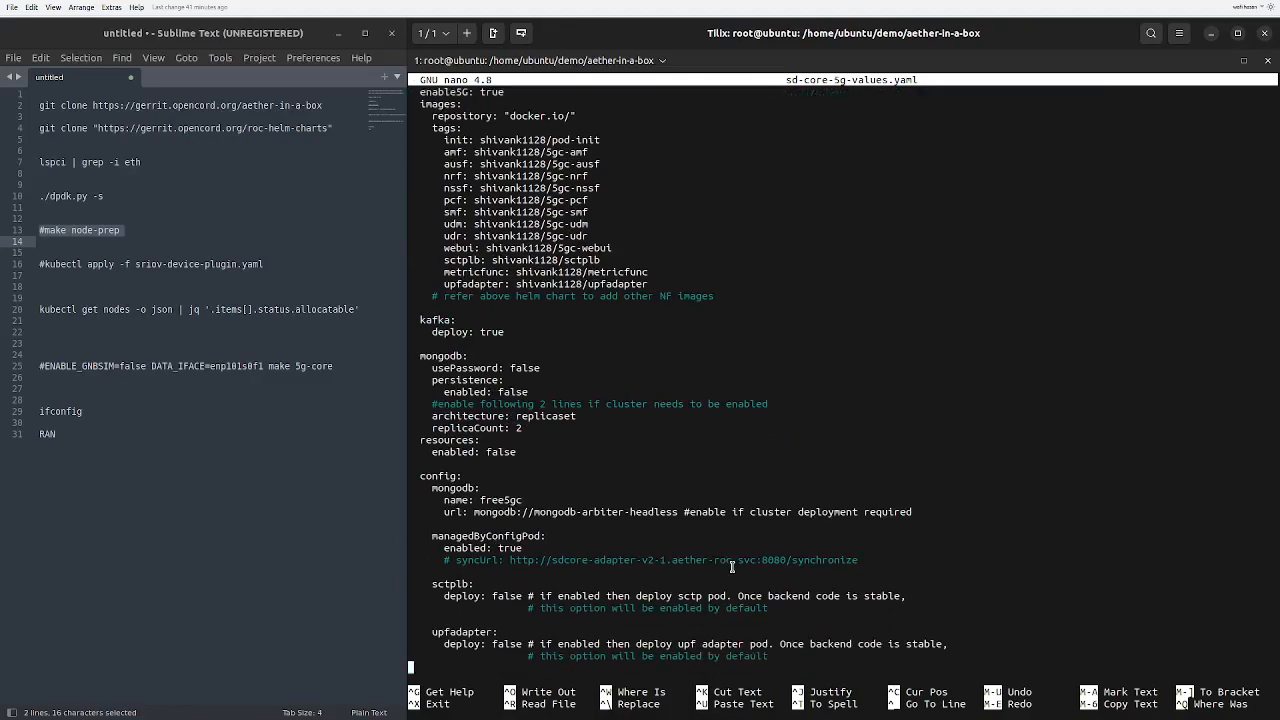
scroll("down", 3)
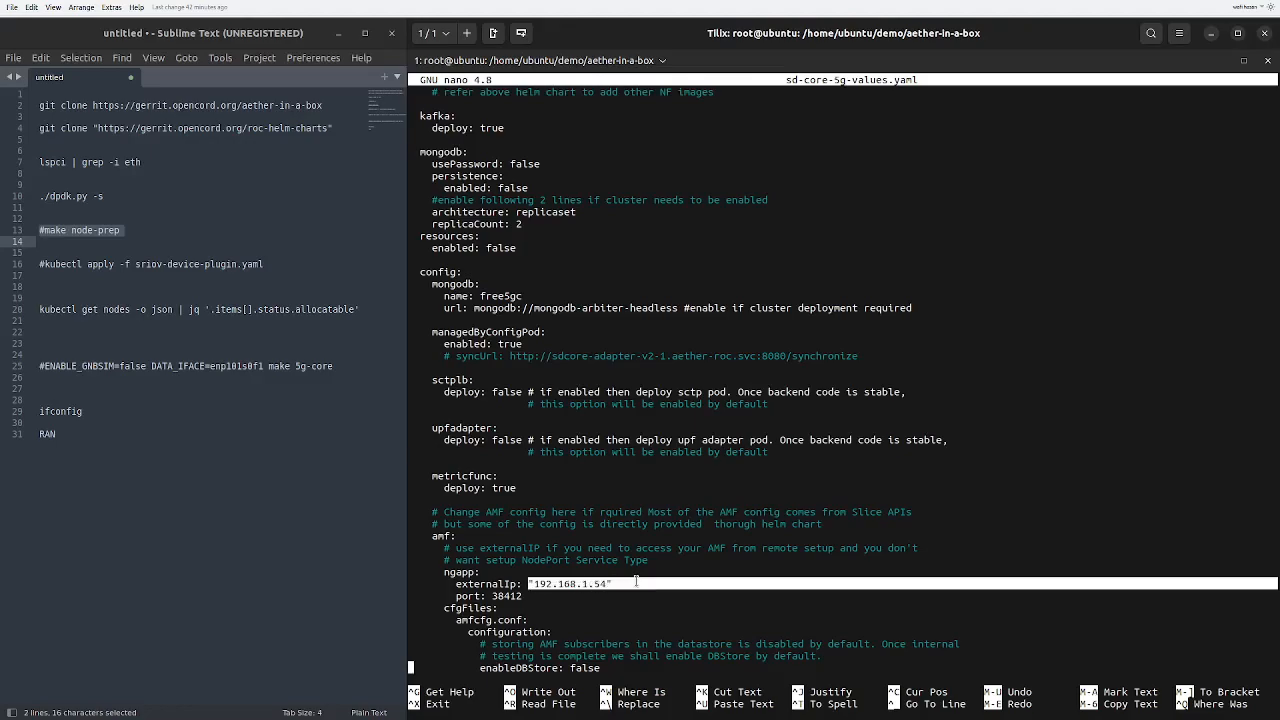
scroll("down", 3)
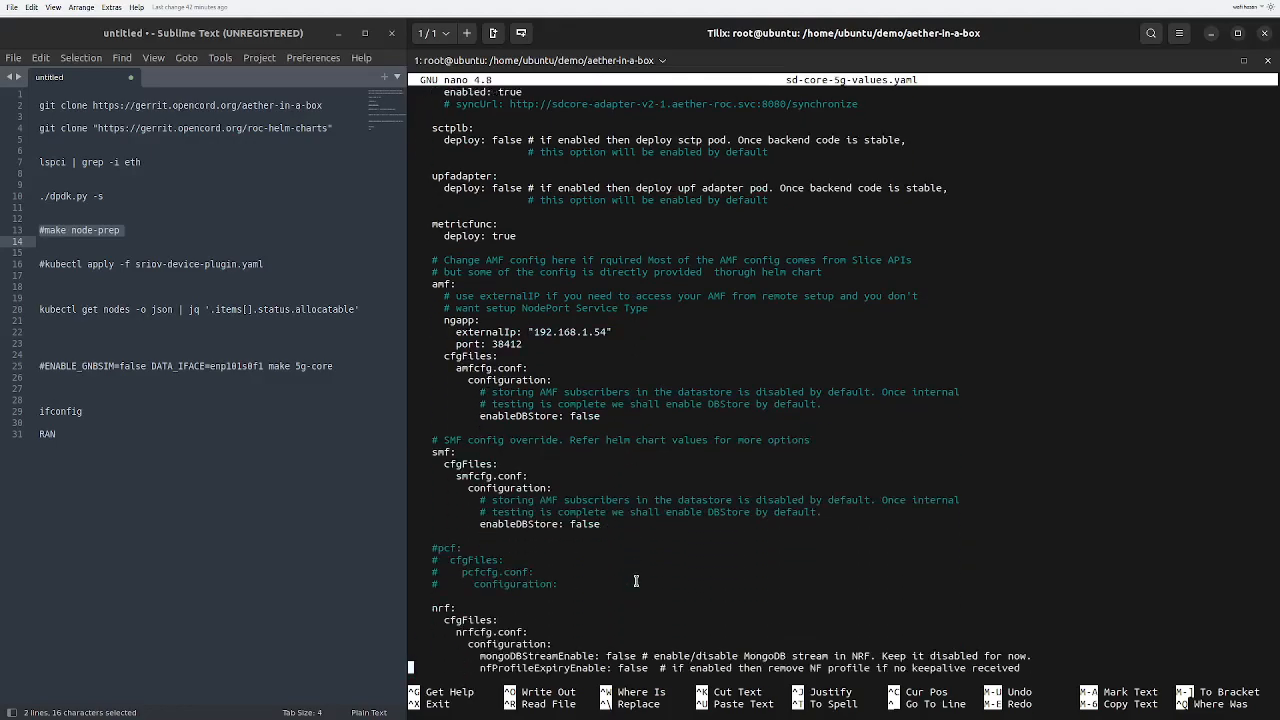
scroll("down", 3)
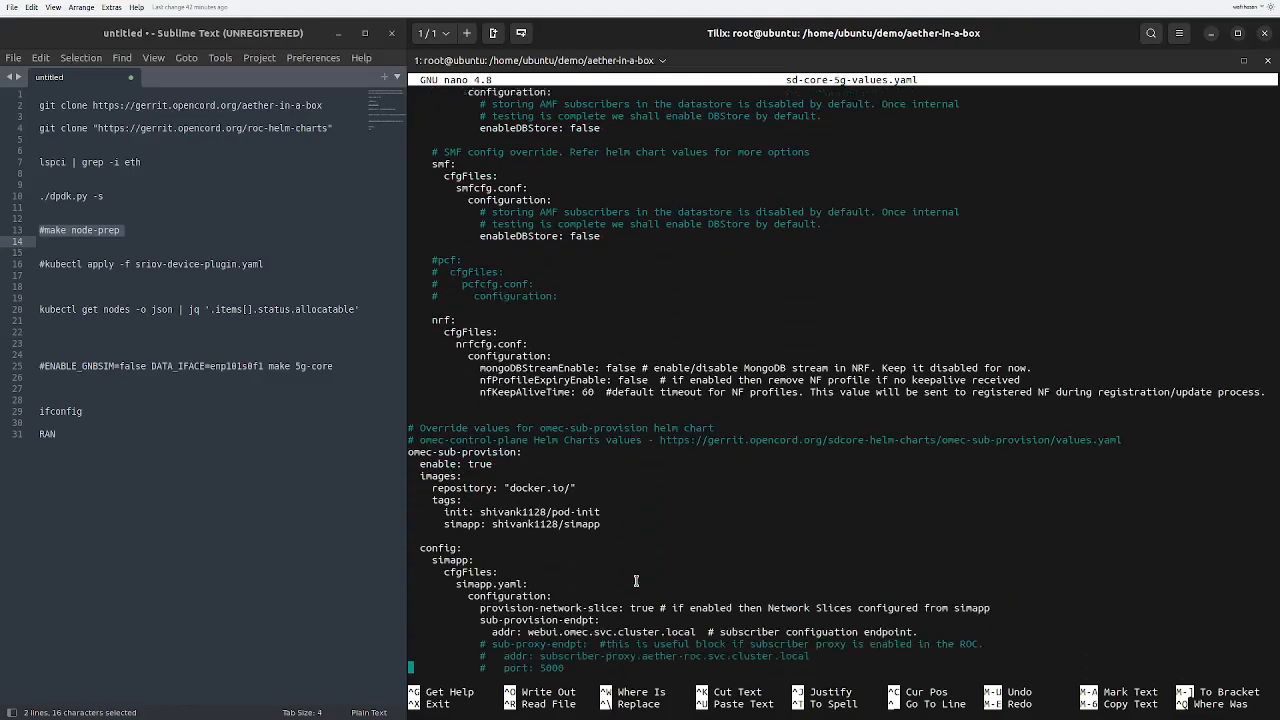
scroll("down", 3)
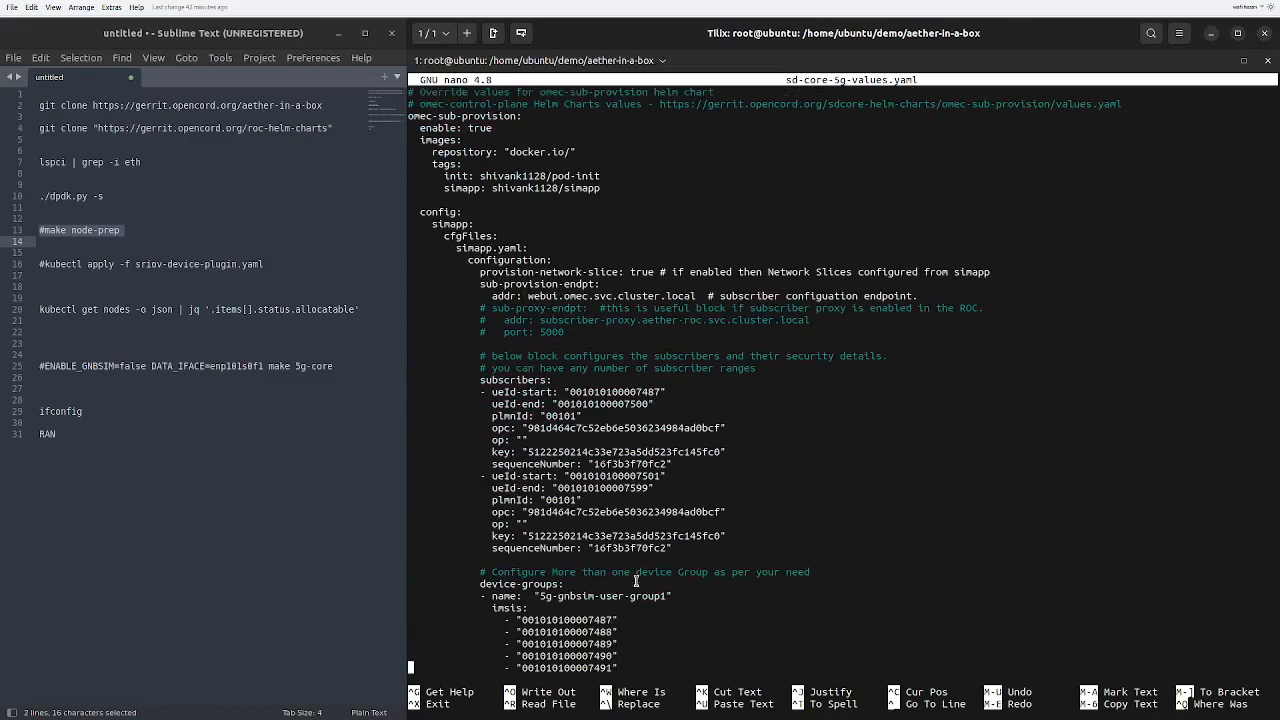
scroll("down", 3)
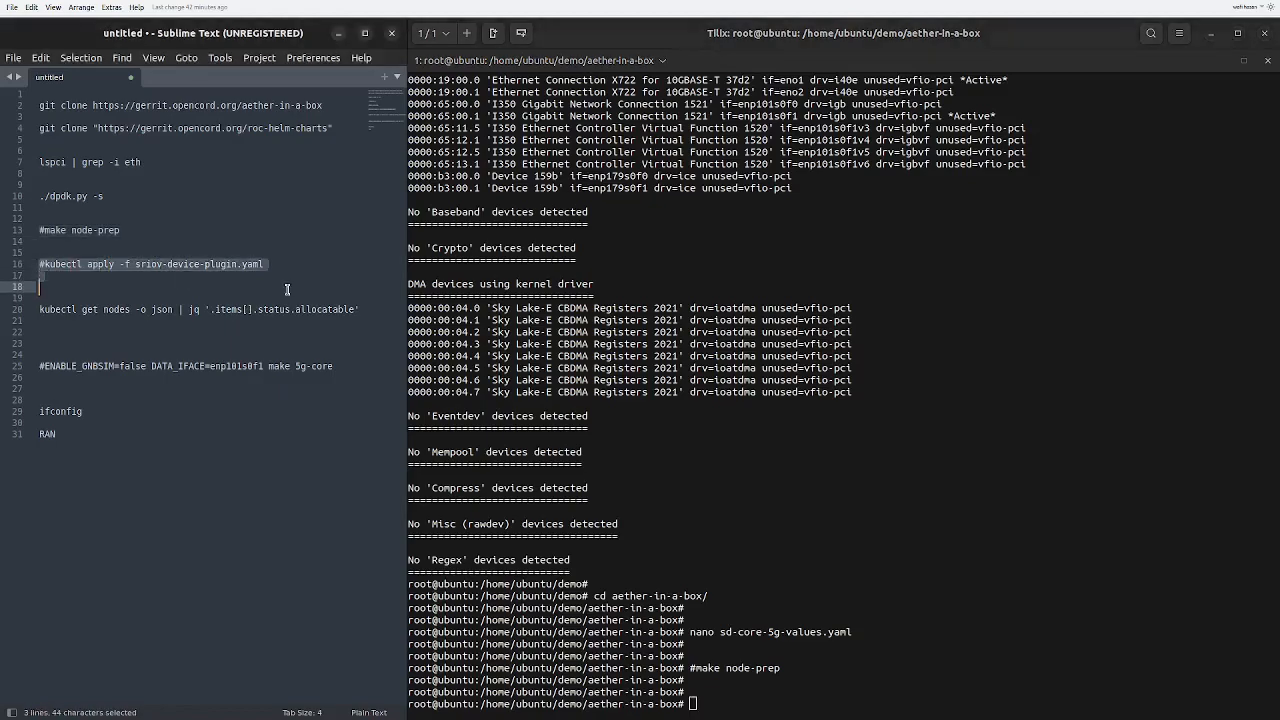
Step: Copy the SR-IOV device plugin command and review the node allocatable resources output
key("ctrl+c")
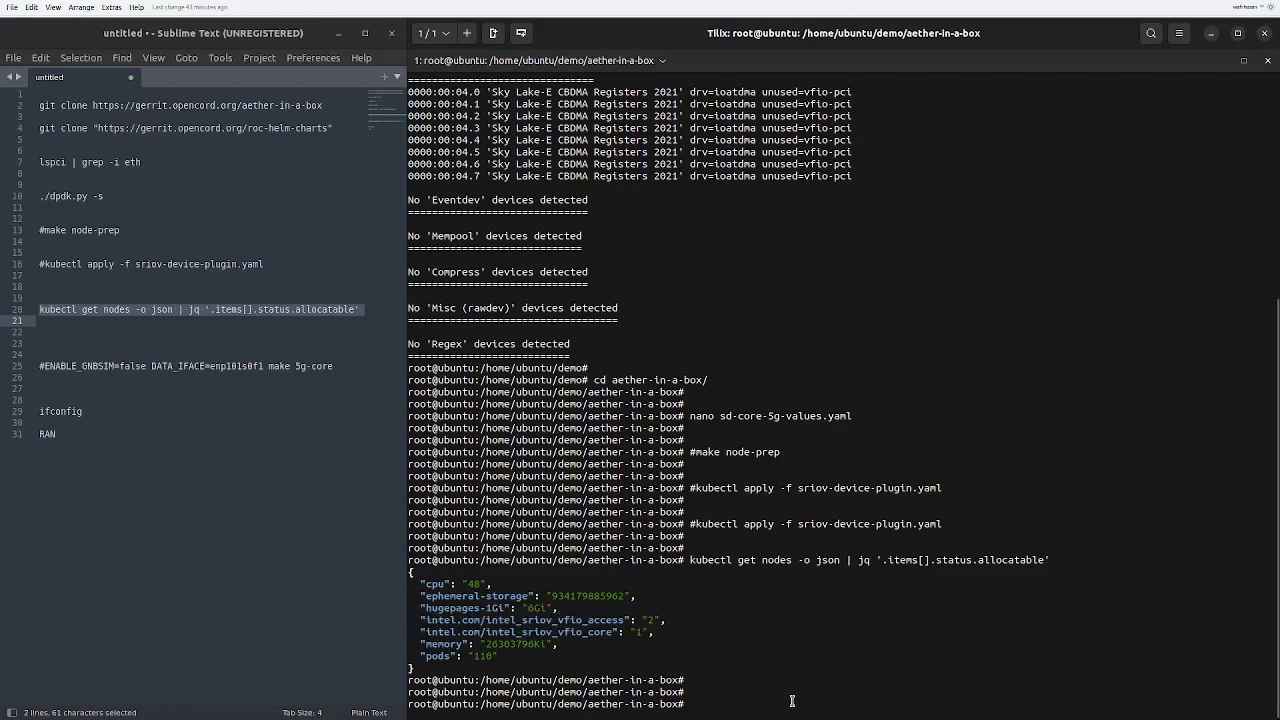
scroll("up", 3)
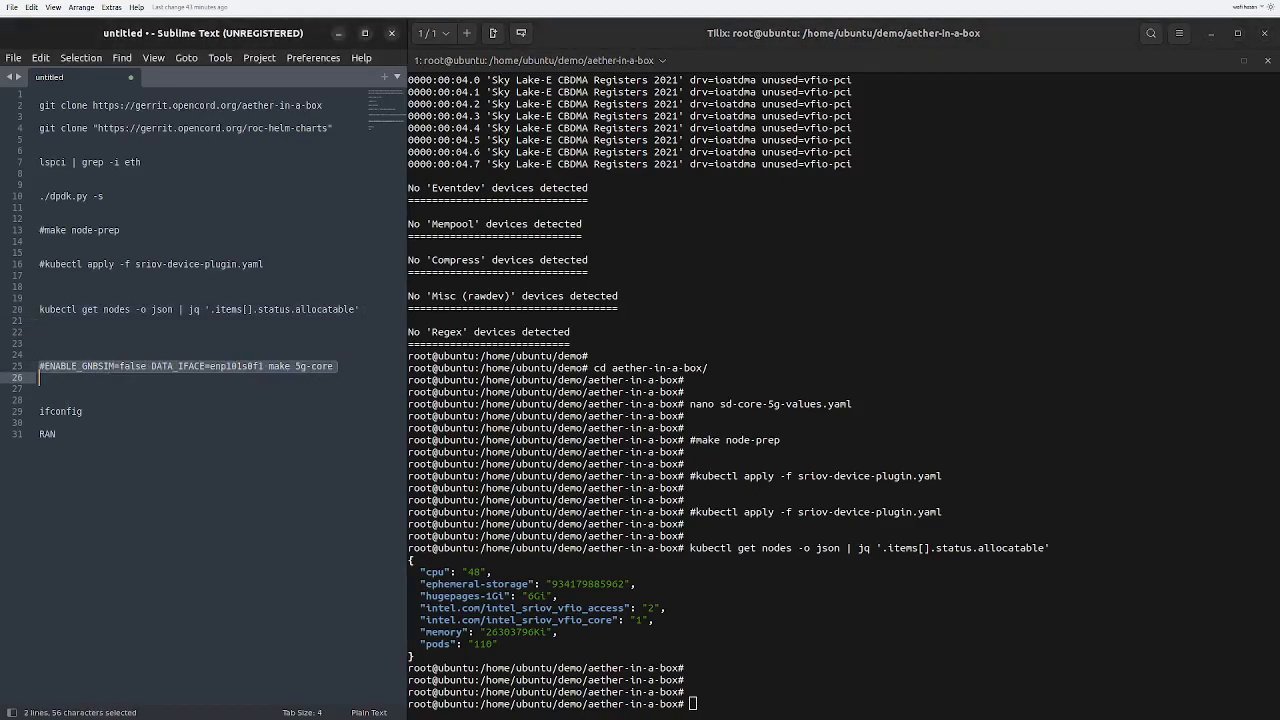
Step: Copy the make 5g-core line, pick the ifconfig command from the notes and scroll its interface output
key("ctrl+c")
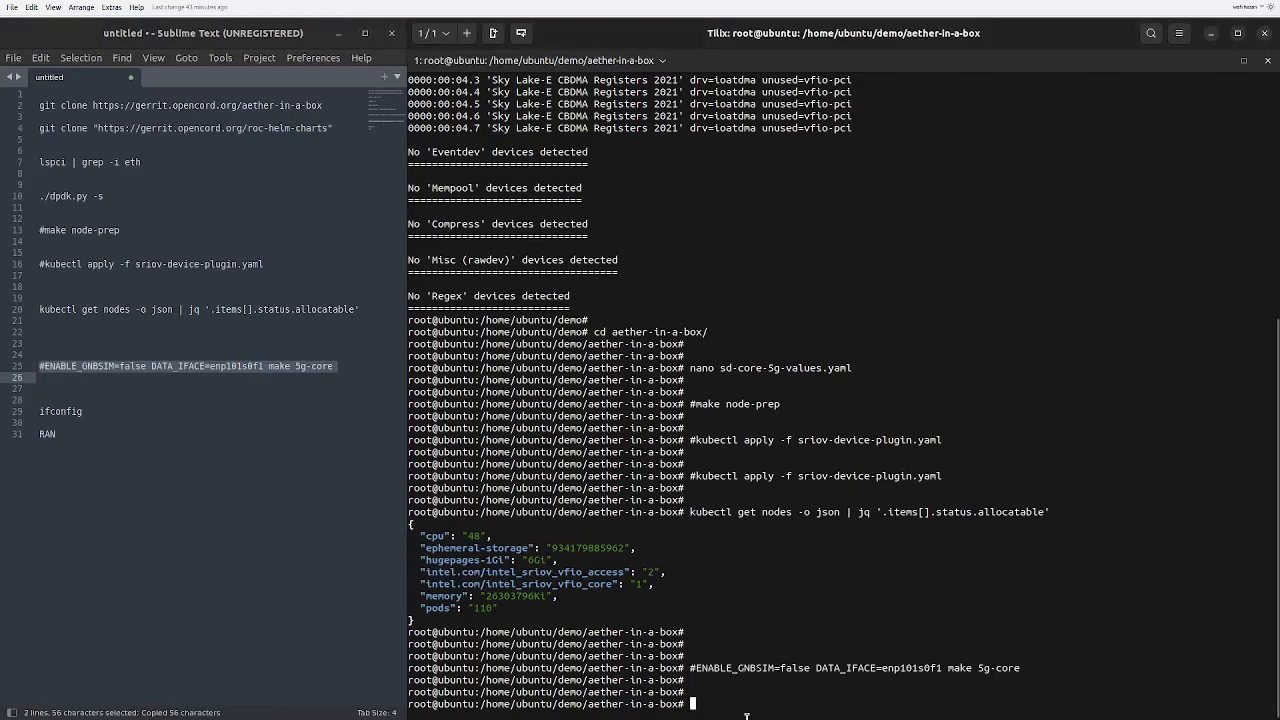
left_click(92, 418)
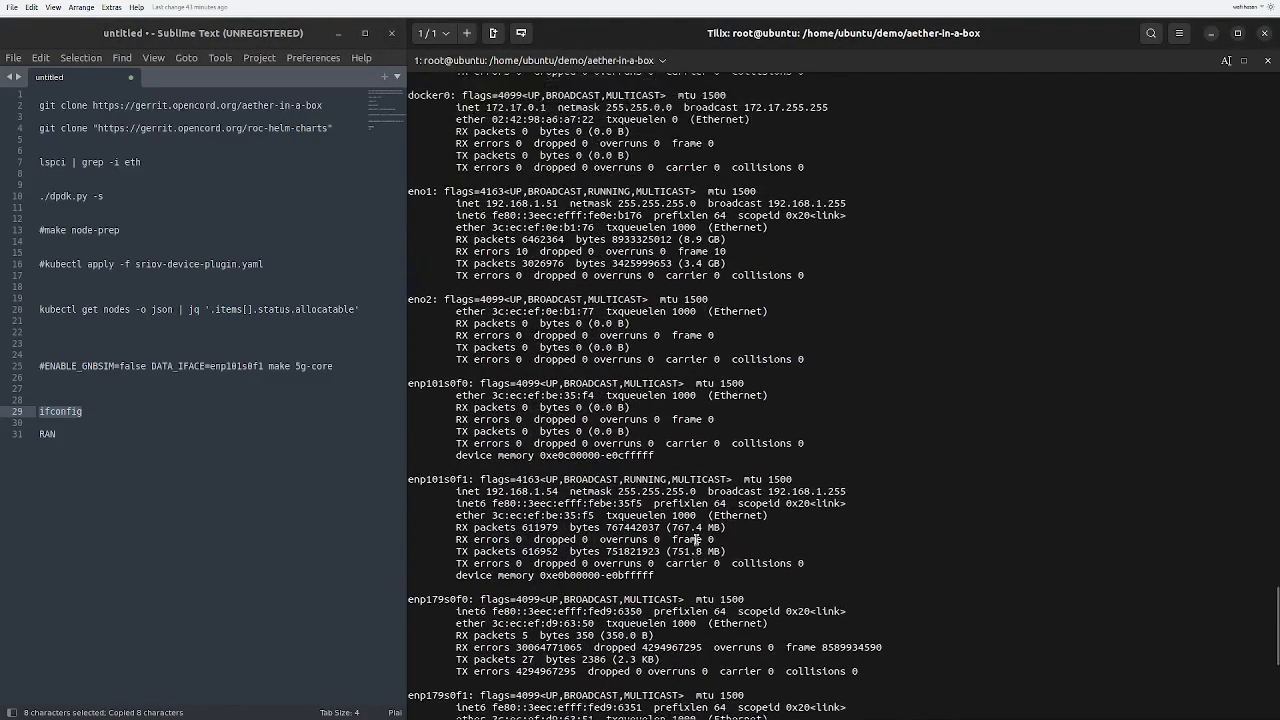
scroll("up", 3)
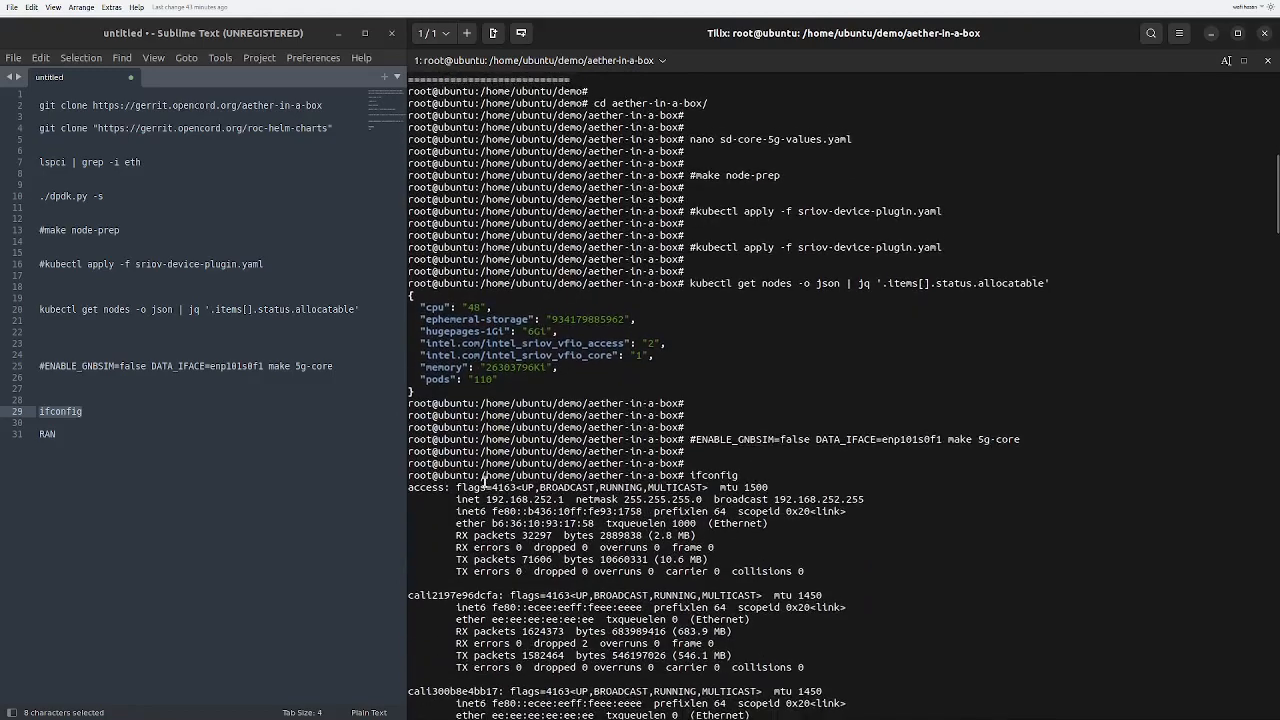
scroll("down", 3)
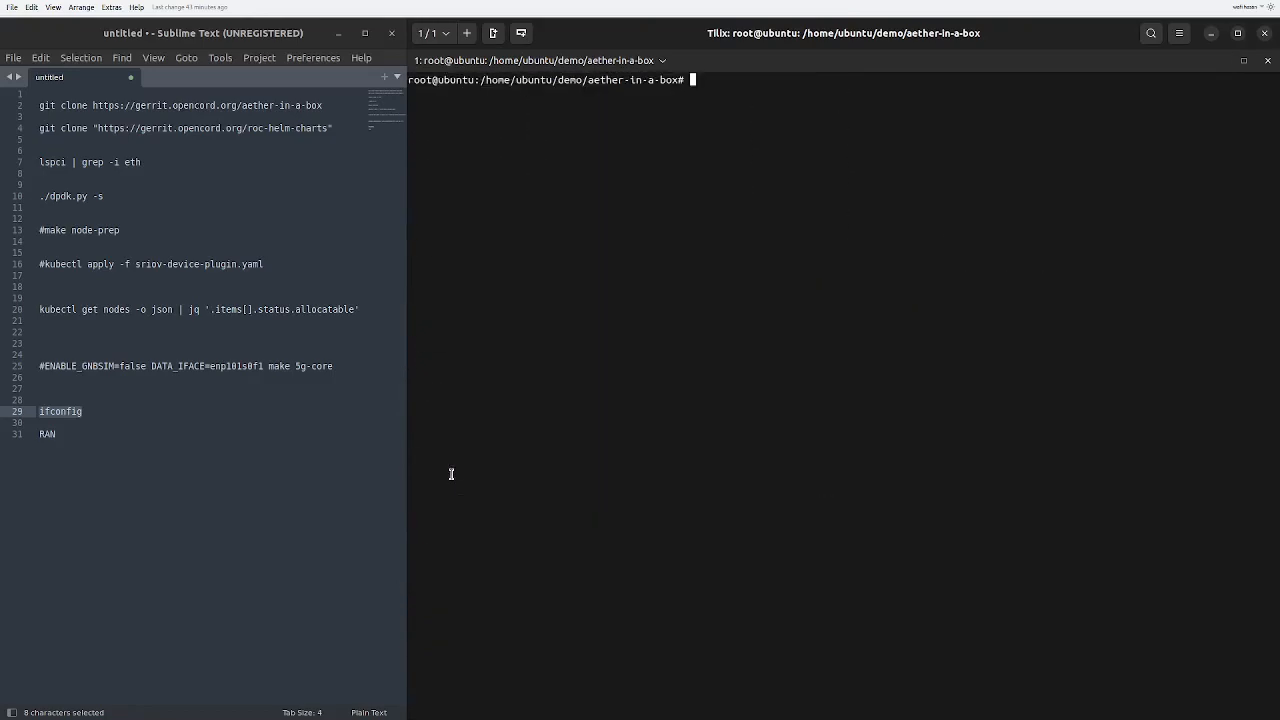
Step: Run kubectl get pods -A to list pods across all namespaces
type("kubectl")
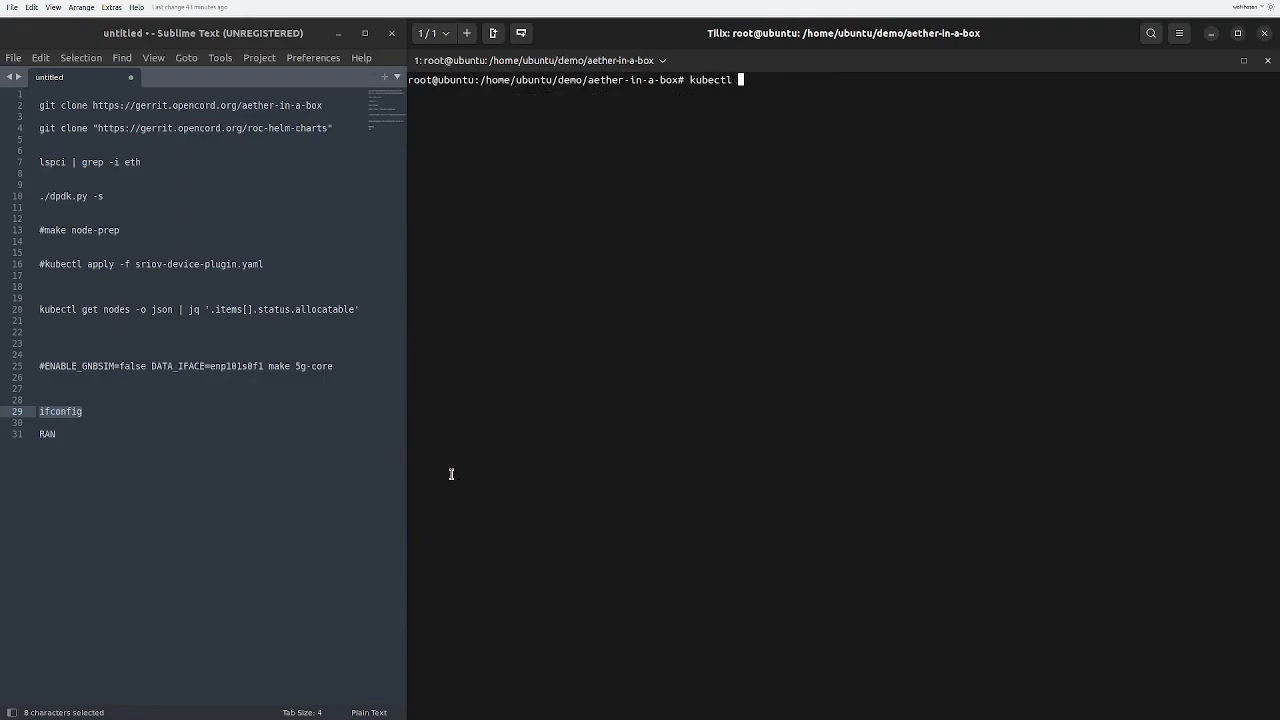
type("get pods -")
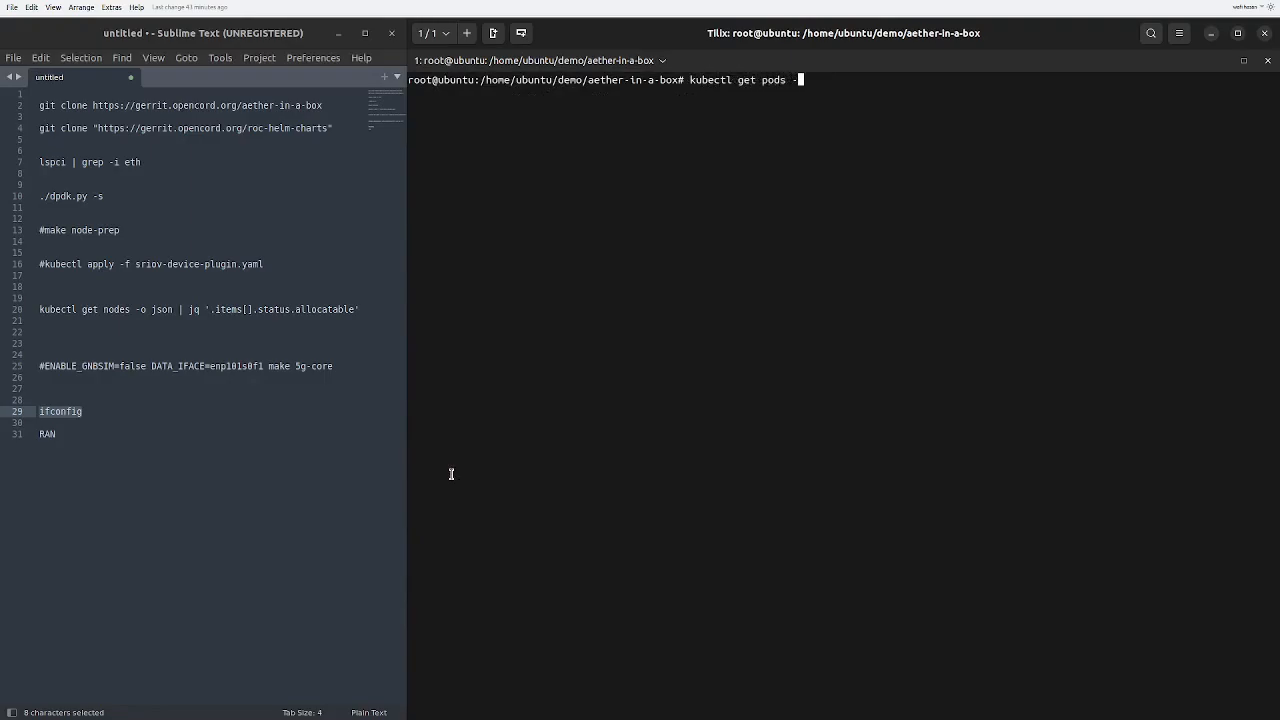
key("Return")
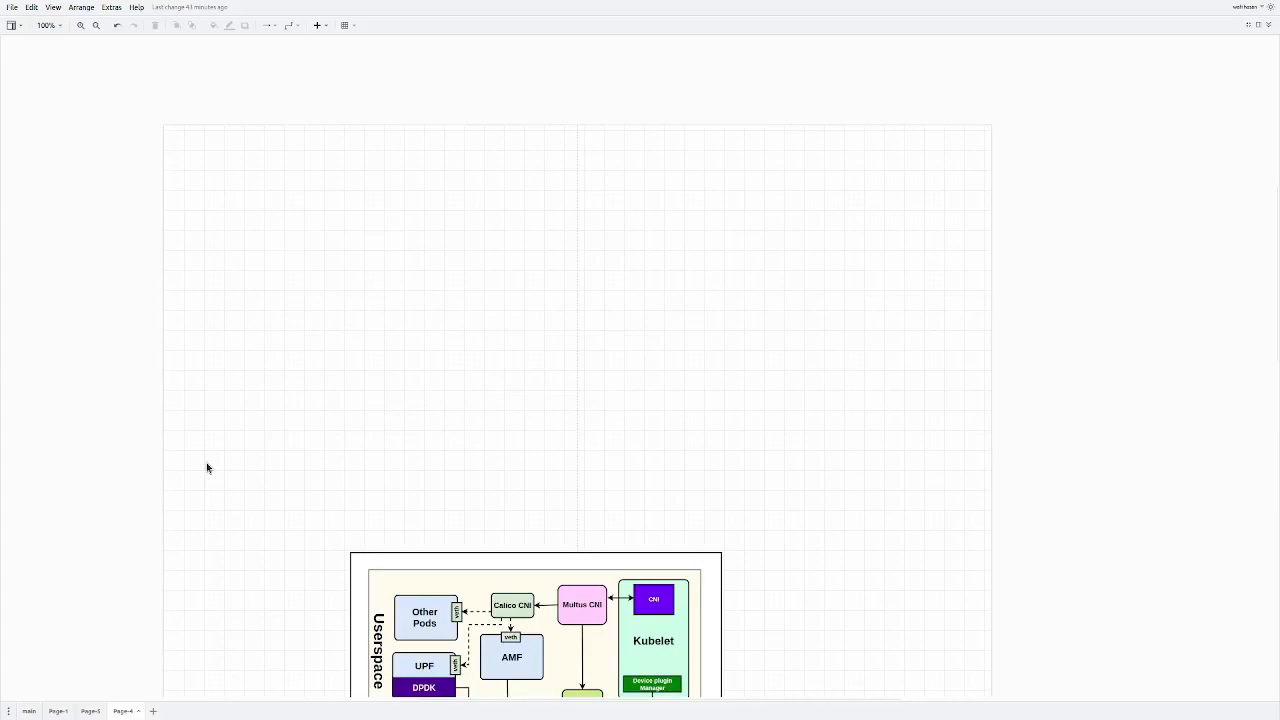
mouse_move(512, 122)
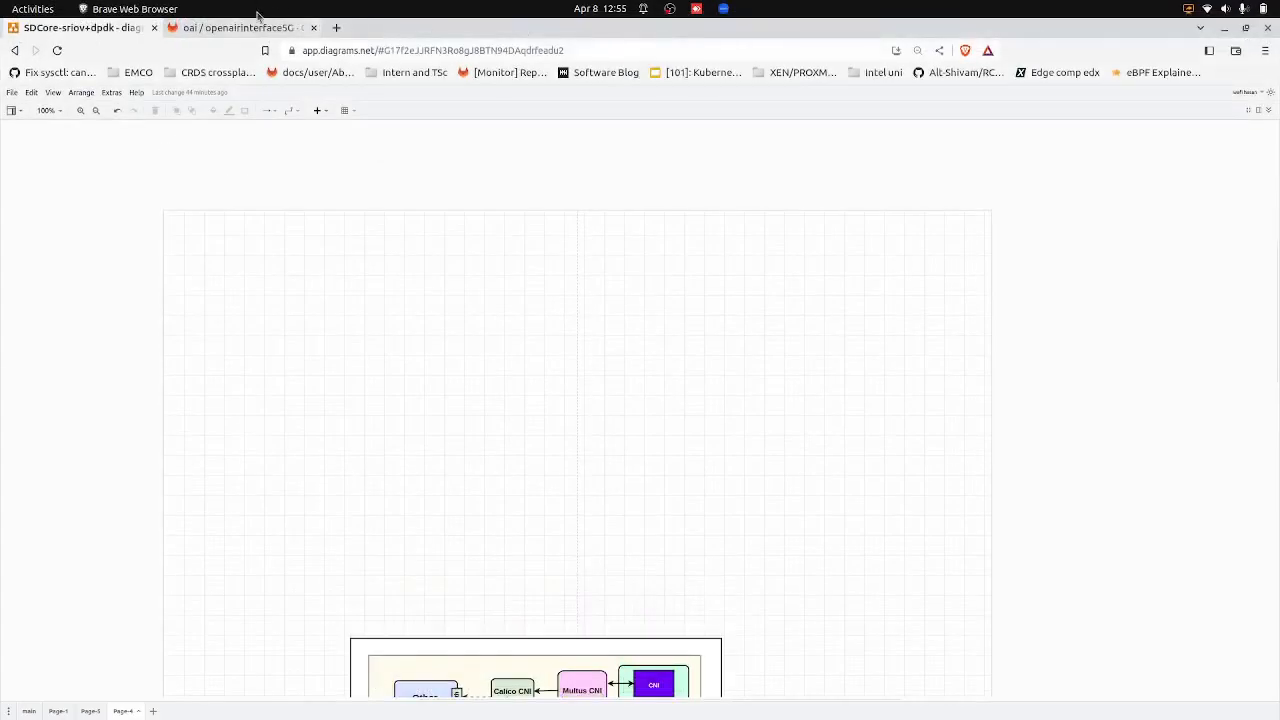
Step: Show the openairinterface5G GitLab page, then bring the terminal pod list back in front
left_click(240, 28)
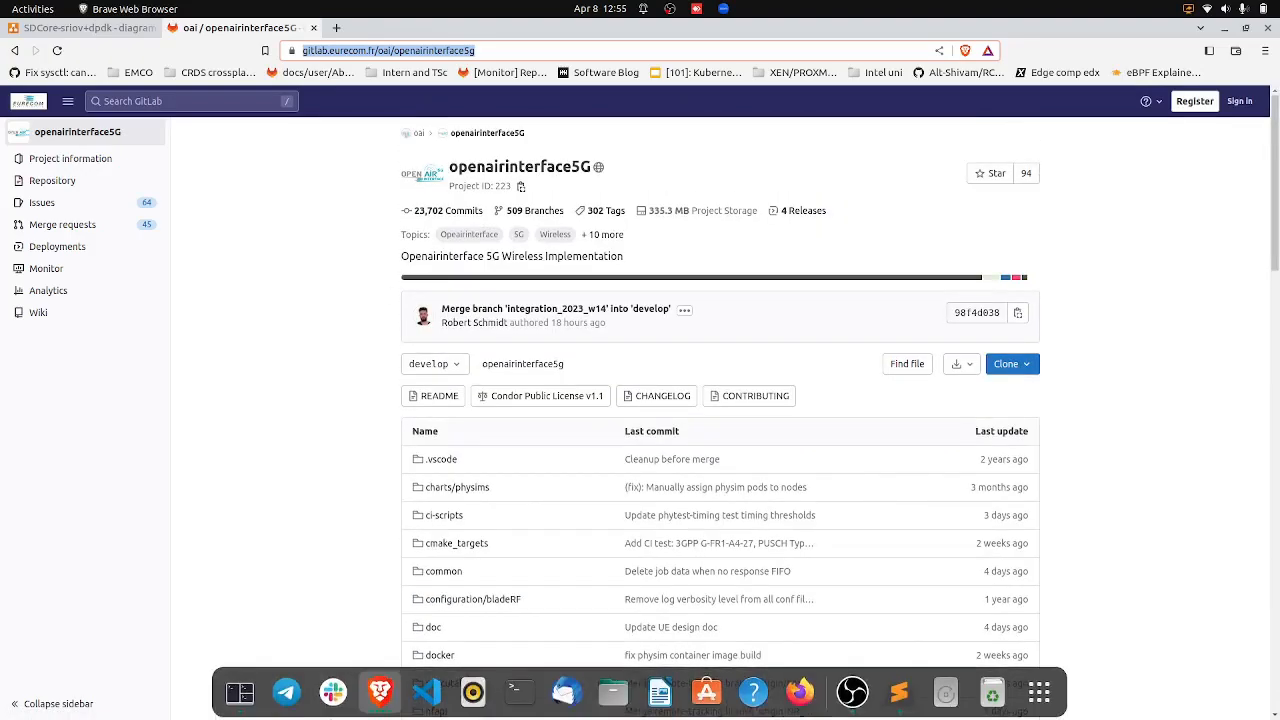
mouse_move(240, 692)
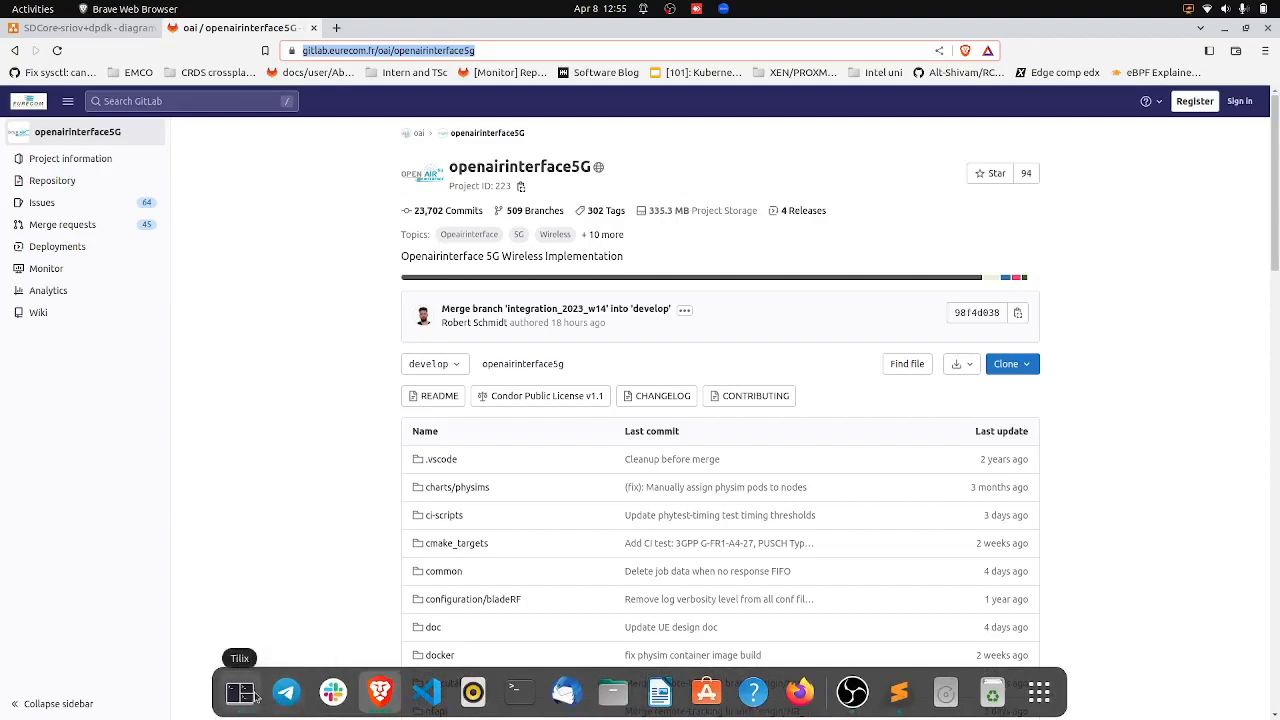
left_click(240, 692)
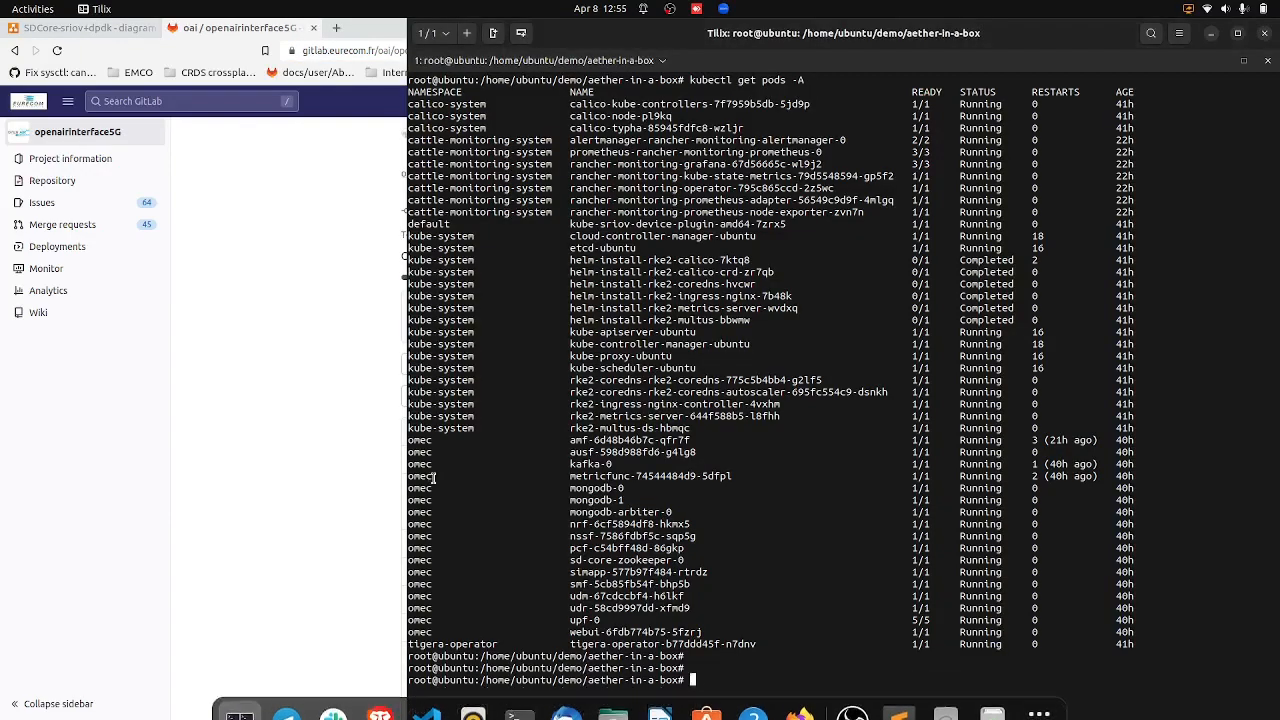